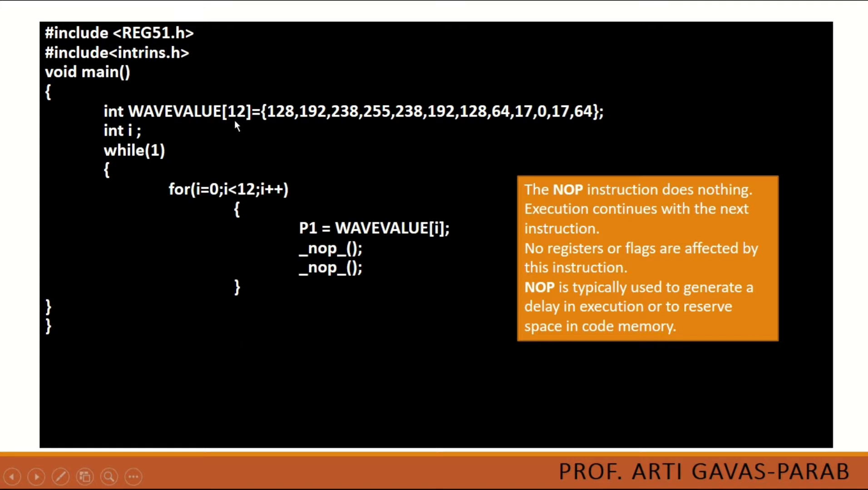
pyautogui.moveTo(296, 294)
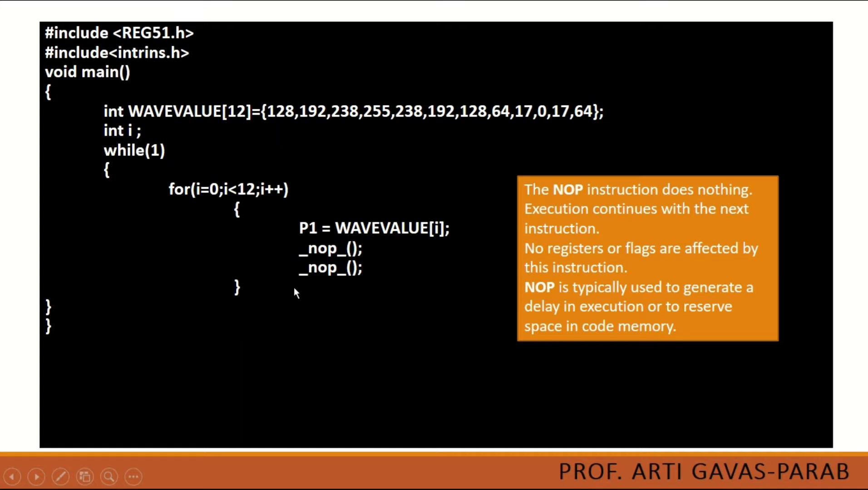
pyautogui.moveTo(316, 276)
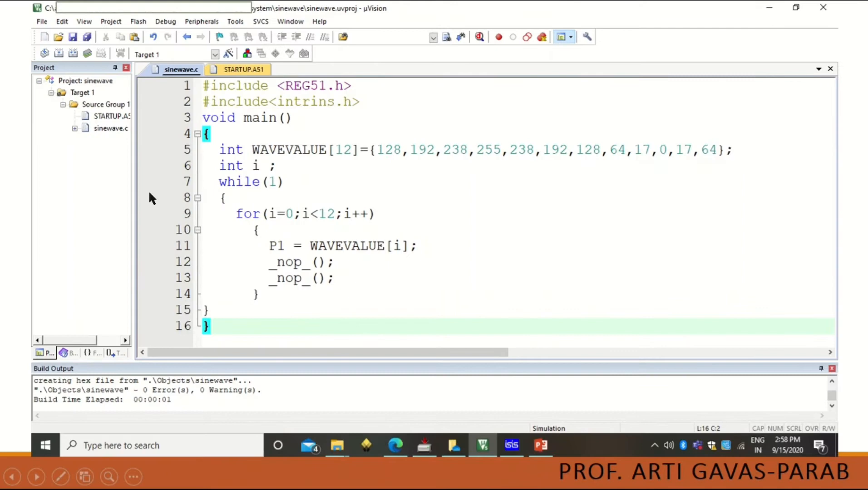
pyautogui.moveTo(304, 296)
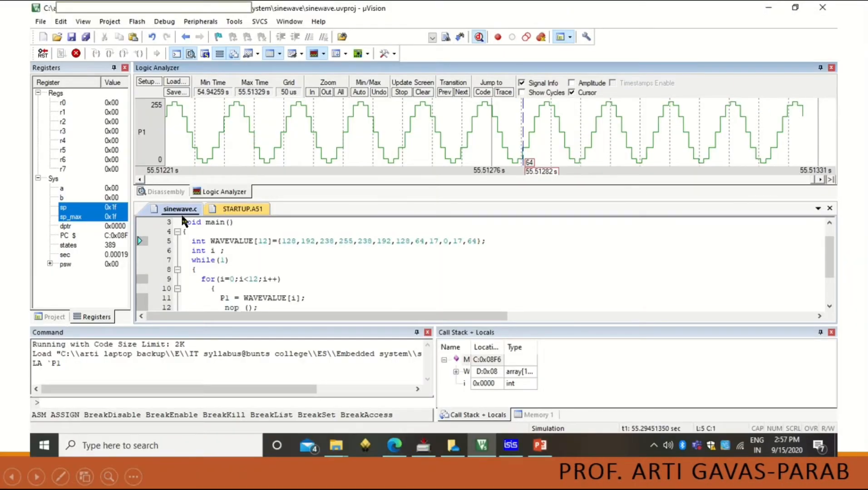
pyautogui.moveTo(214, 168)
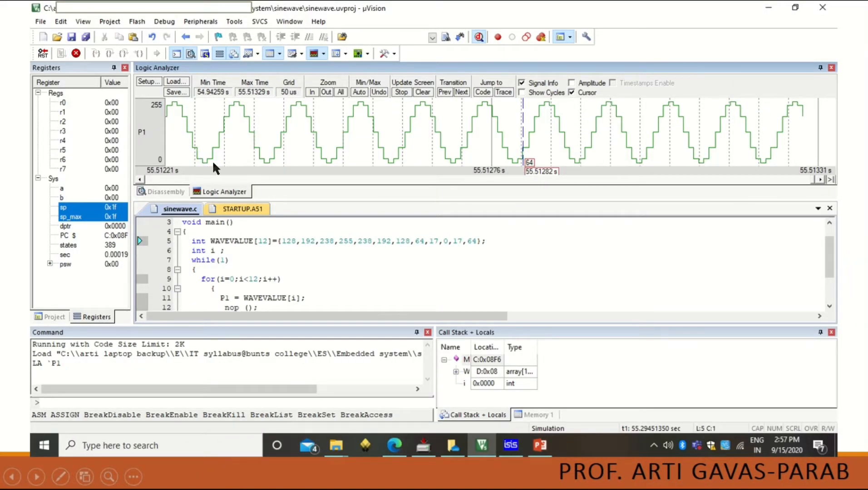
pyautogui.moveTo(263, 172)
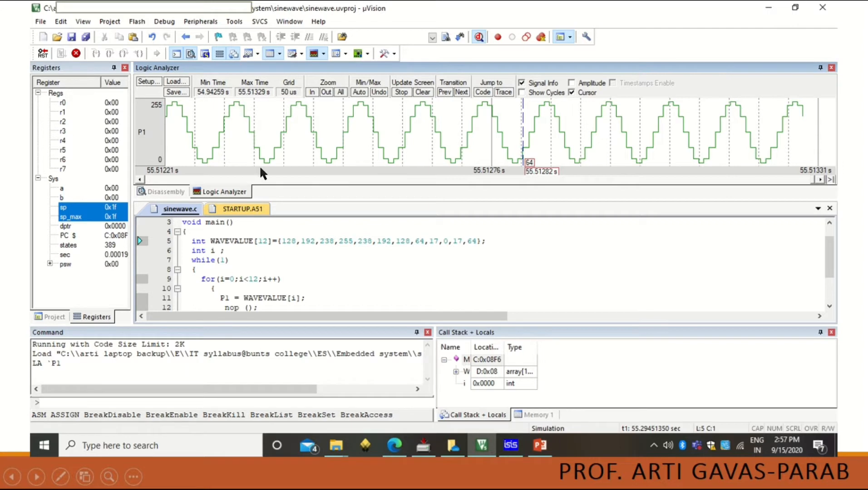
pyautogui.moveTo(194, 154)
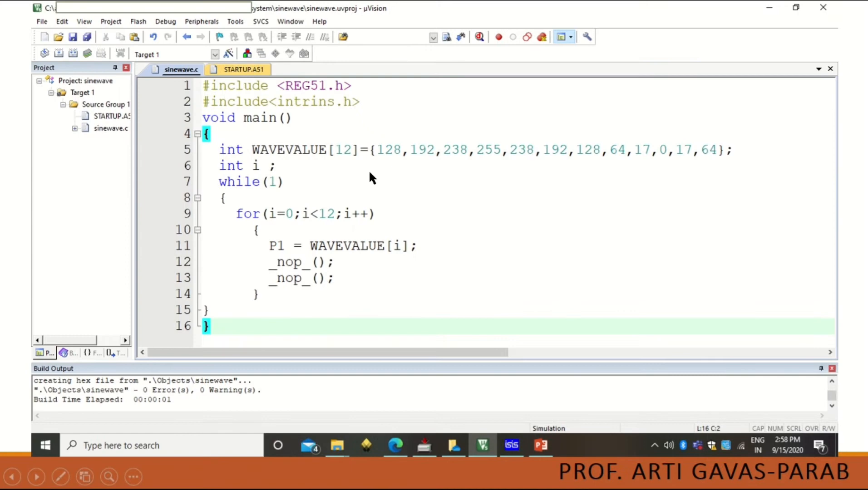
pyautogui.moveTo(602, 178)
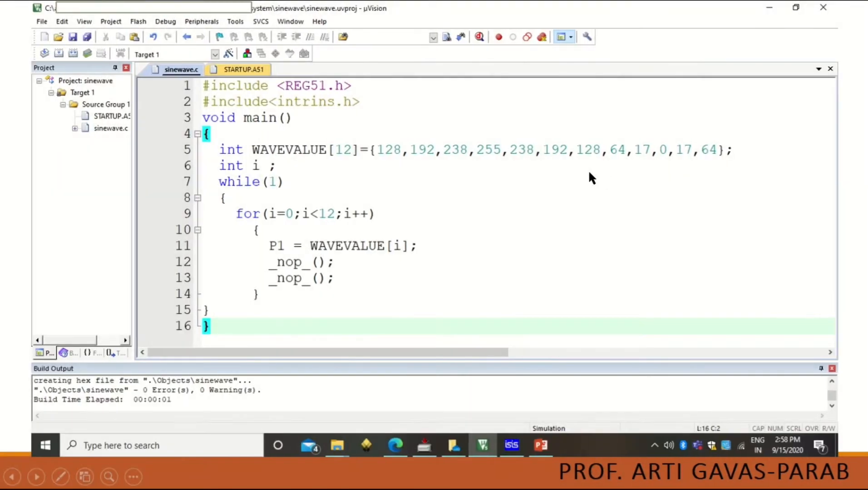
pyautogui.moveTo(666, 187)
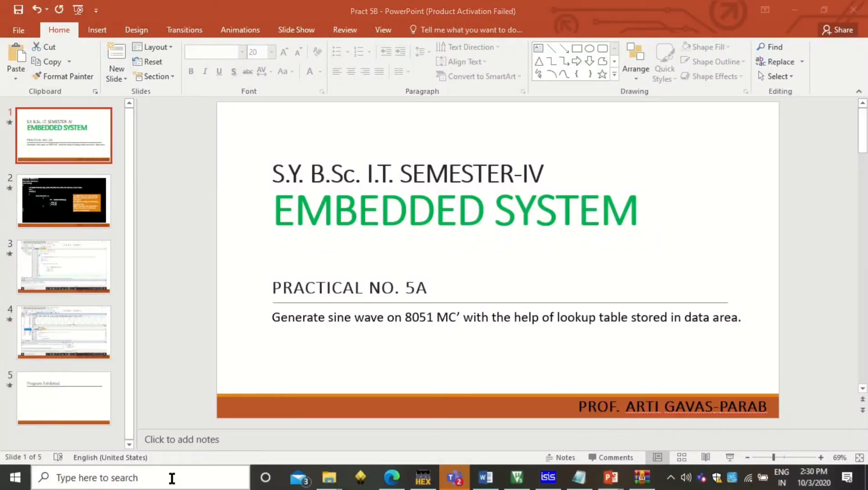
# Step: Launch Keil uVision5 from Windows search and close the open sinewave project
pyautogui.write('ke')
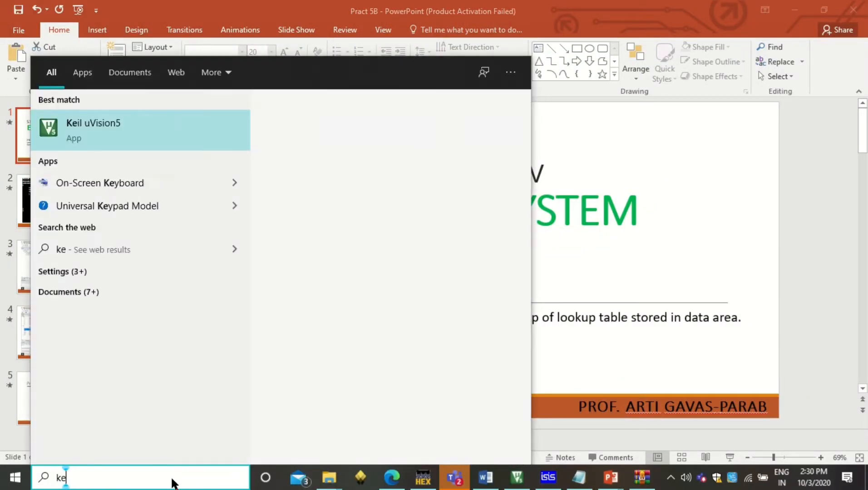
pyautogui.click(139, 130)
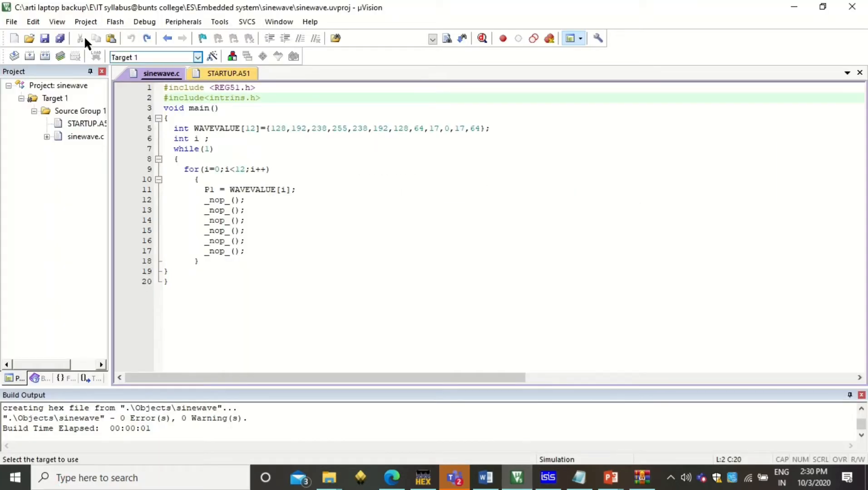
pyautogui.click(85, 21)
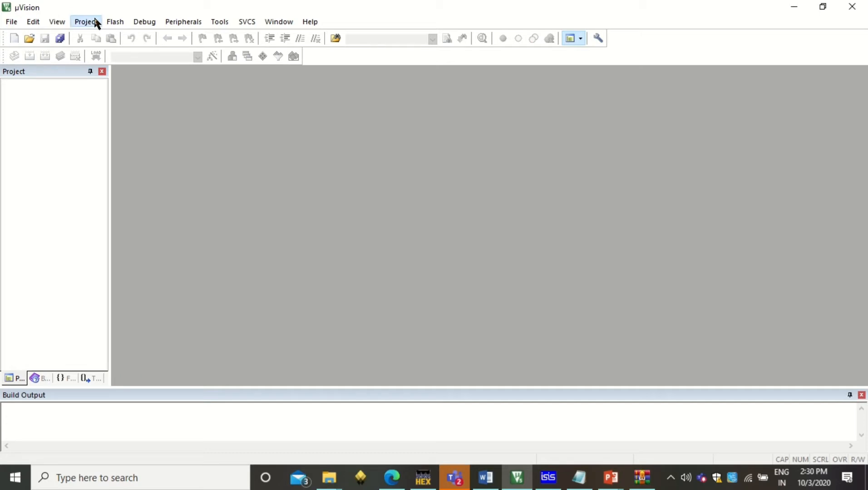
# Step: Create a new uVision project named SquareWave in the ES\Pract PPT folder
pyautogui.click(86, 21)
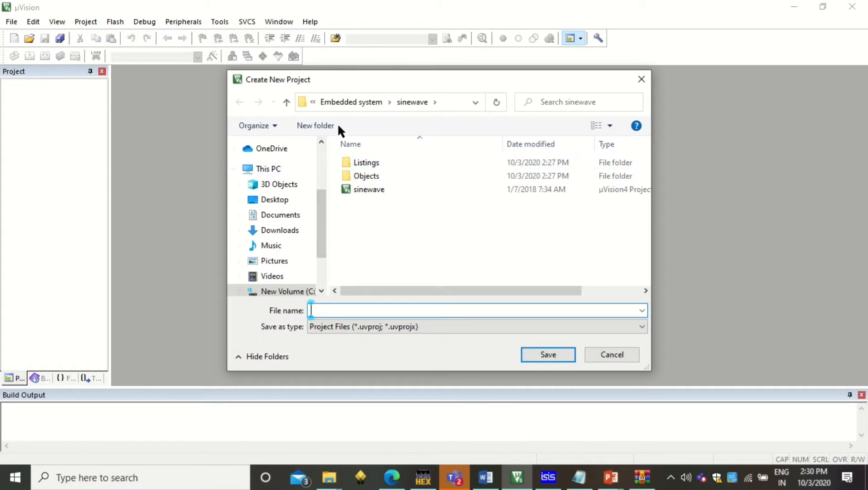
pyautogui.click(286, 101)
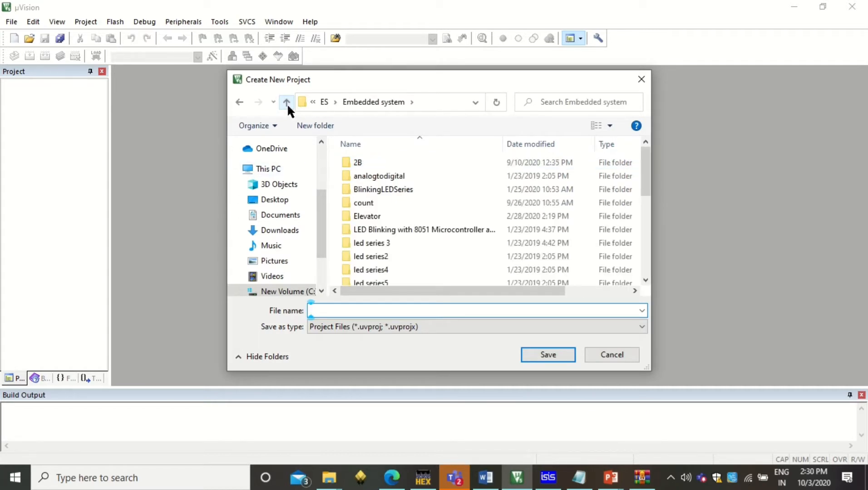
pyautogui.click(286, 101)
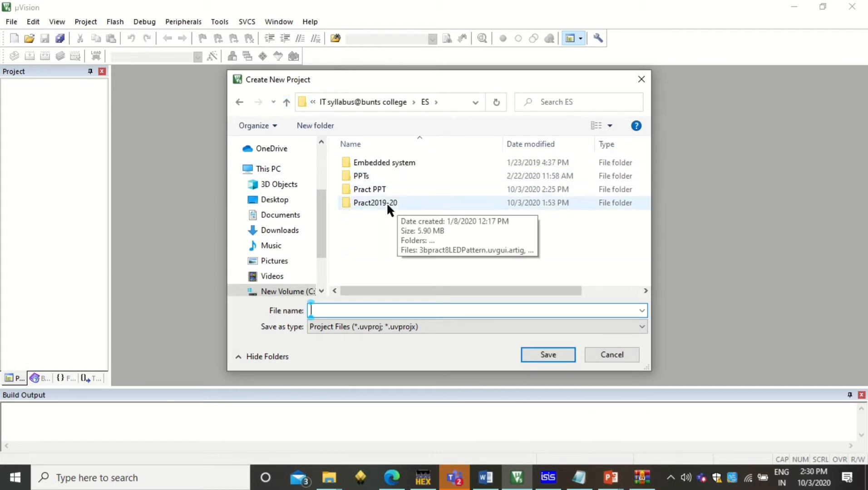
pyautogui.doubleClick(370, 188)
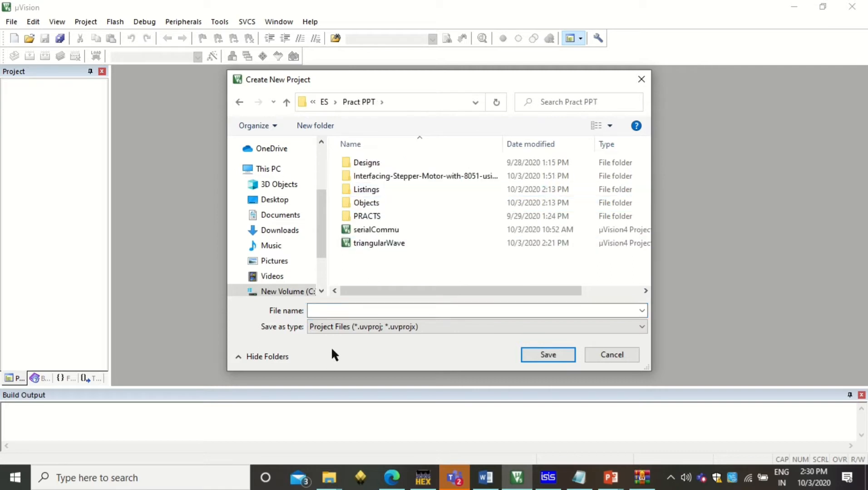
pyautogui.write('S')
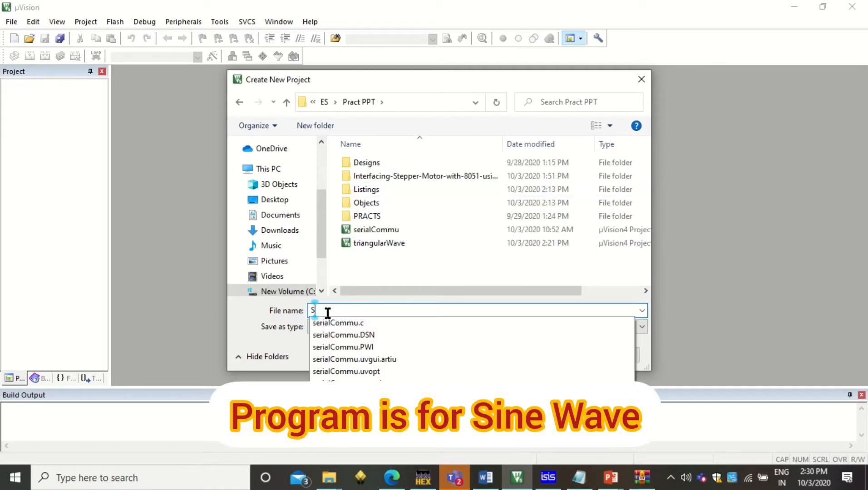
pyautogui.write('quareQa')
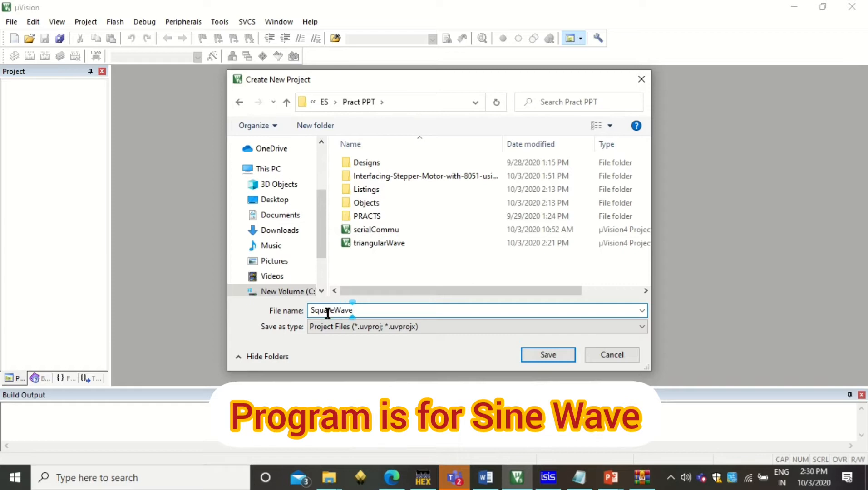
pyautogui.click(548, 355)
pyautogui.write('at89')
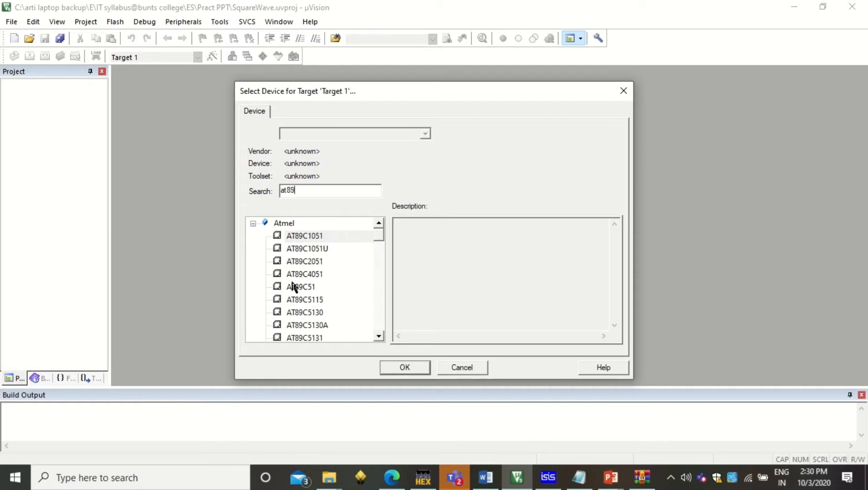
# Step: Target the Atmel AT89C51 without copying STARTUP.A51, then reveal Source Group 1 under Target 1
pyautogui.click(301, 287)
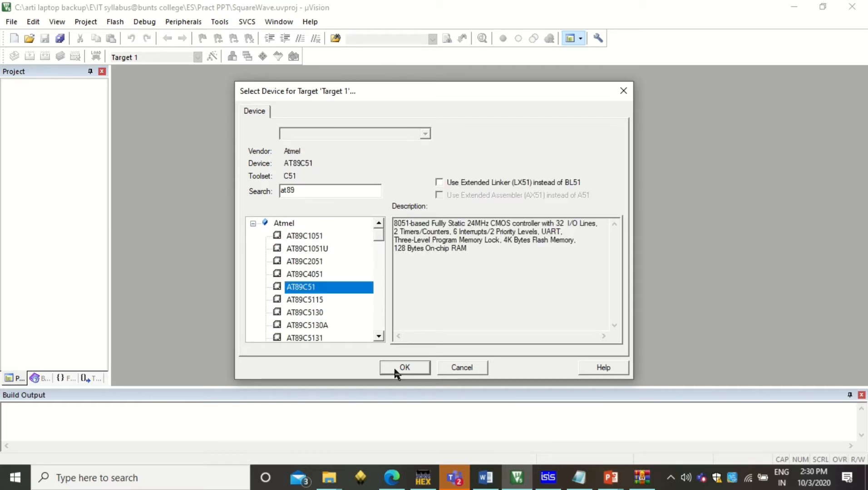
pyautogui.click(405, 368)
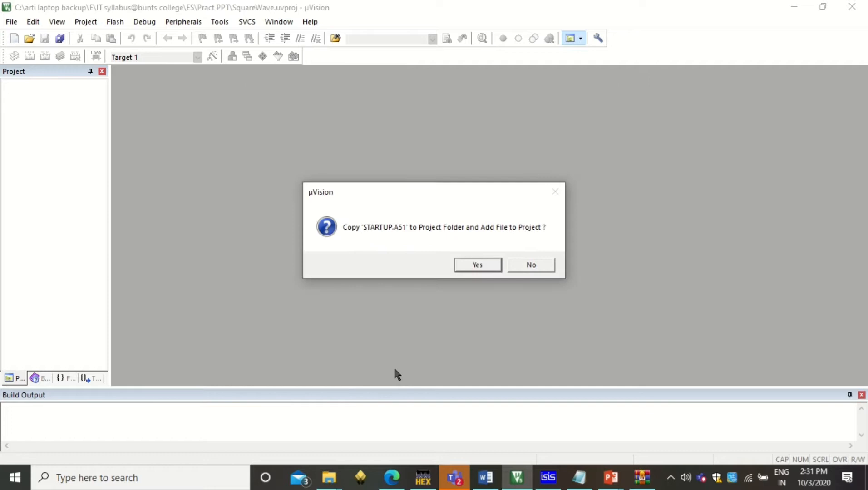
pyautogui.moveTo(468, 251)
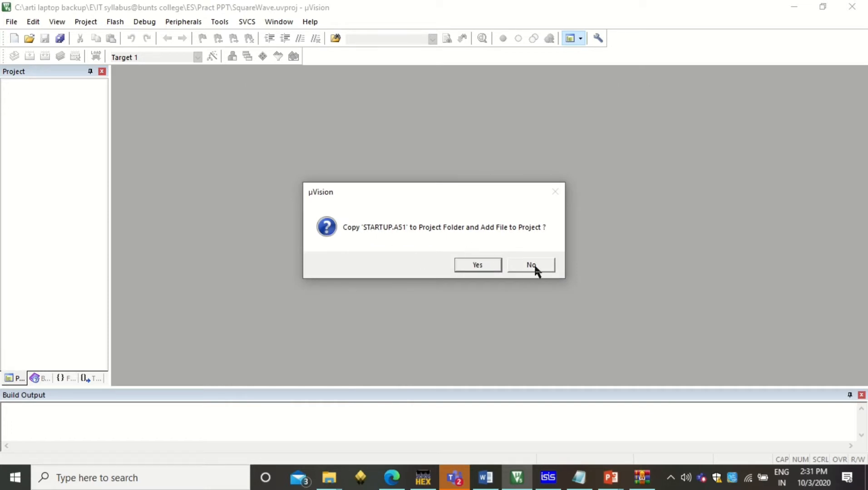
pyautogui.click(531, 264)
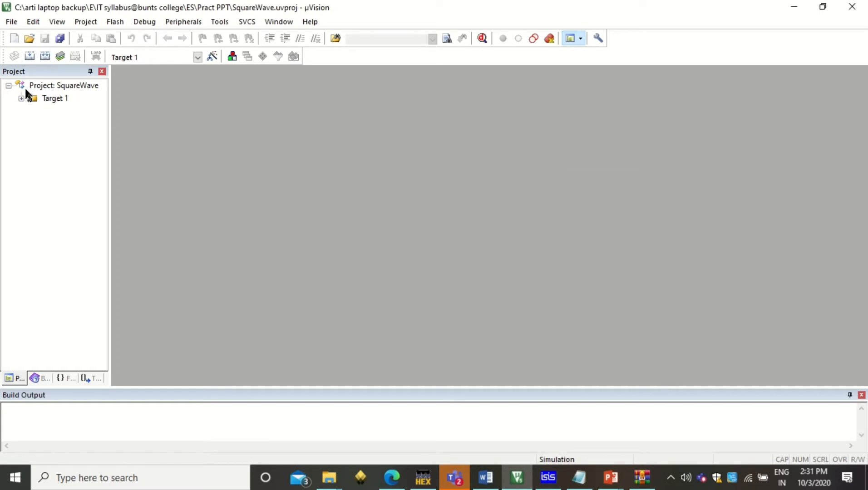
pyautogui.click(21, 98)
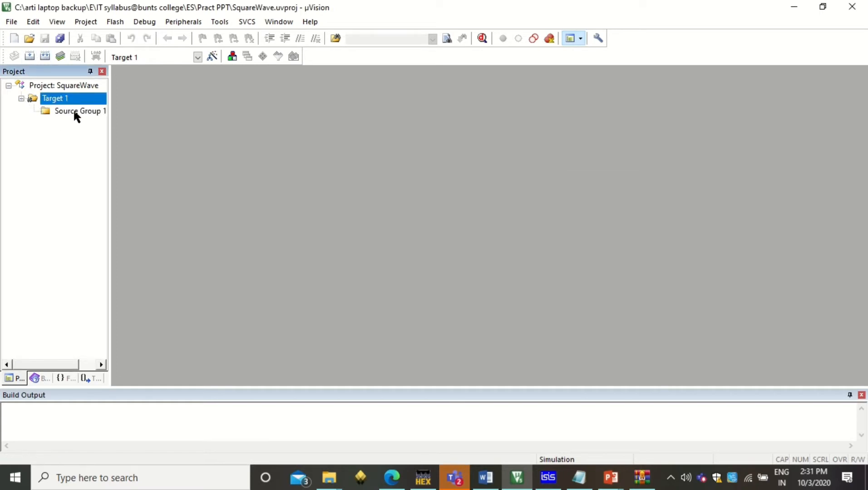
pyautogui.click(74, 111)
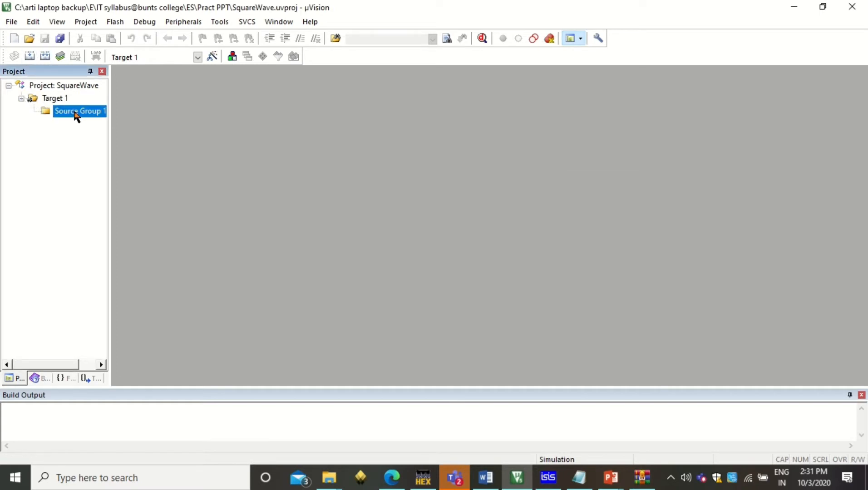
pyautogui.moveTo(15, 37)
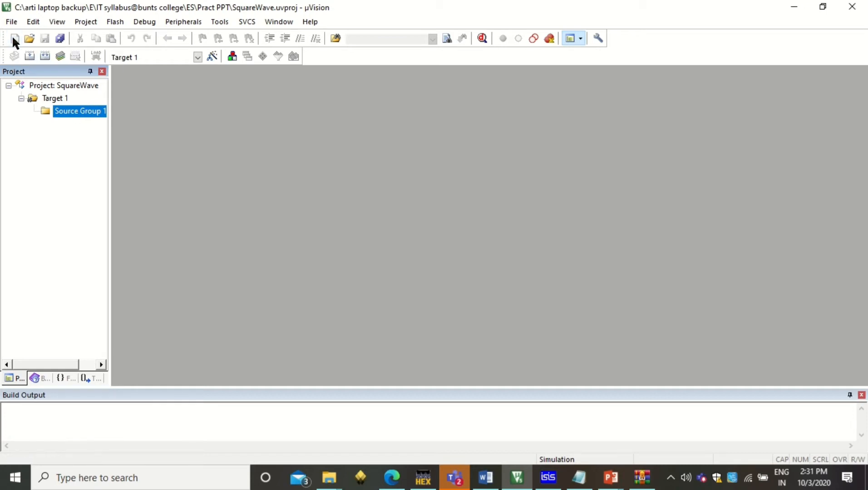
# Step: Fill a new blank file with the sine-wave lookup-table program copied from Notepad
pyautogui.click(12, 21)
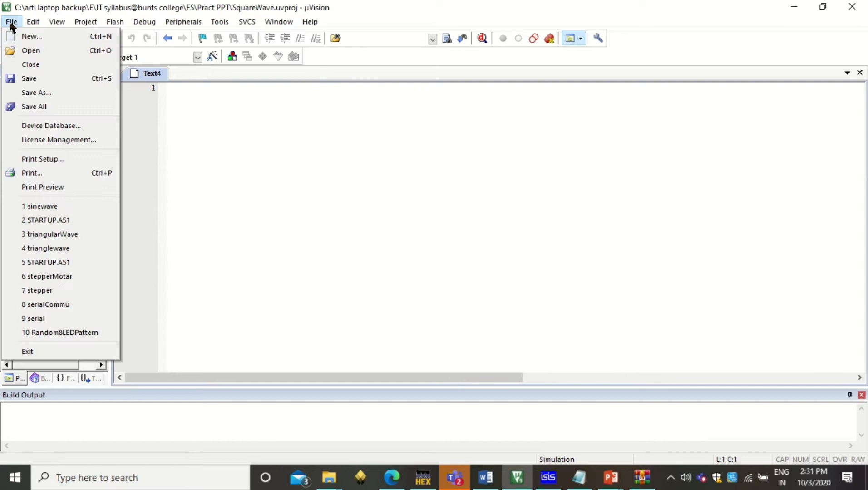
pyautogui.write('s')
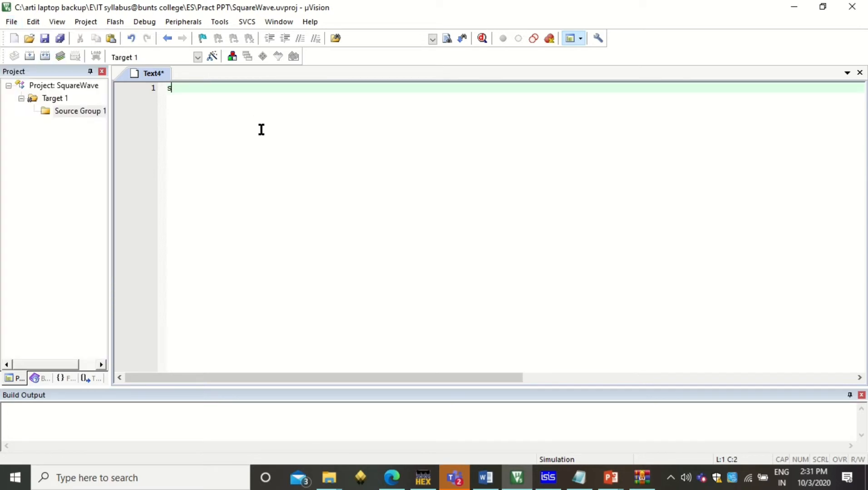
pyautogui.write('c')
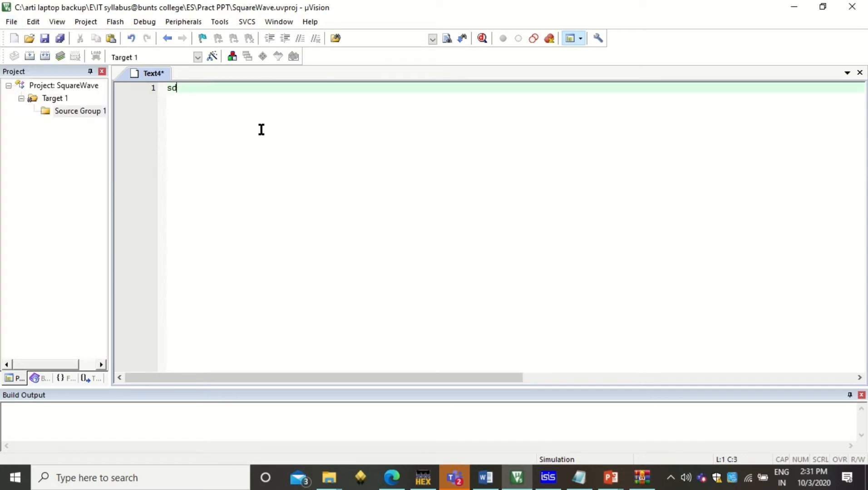
pyautogui.press('Backspace')
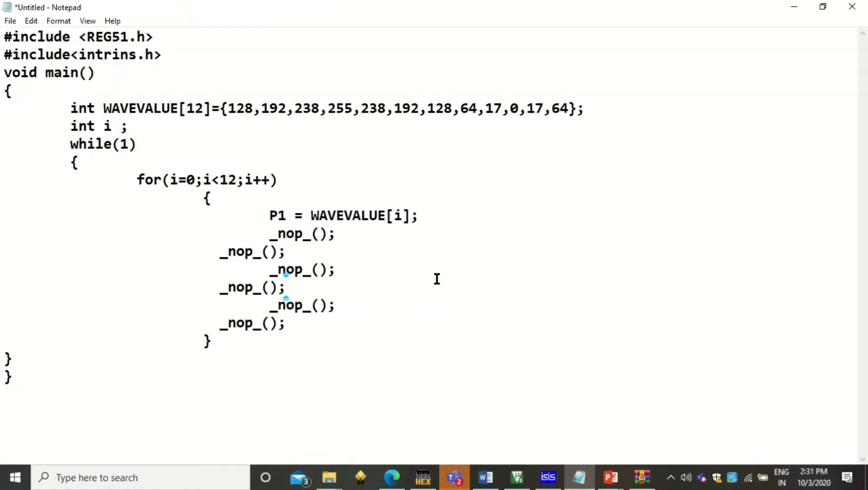
pyautogui.press('ctrl+a')
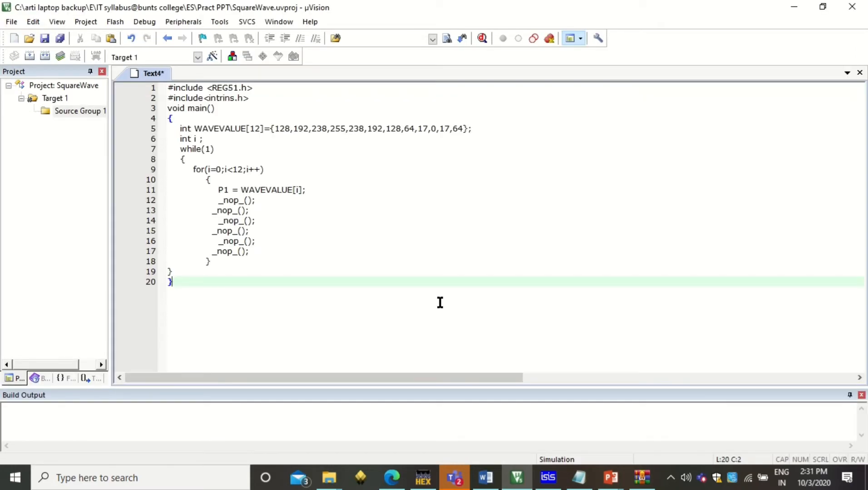
pyautogui.click(327, 251)
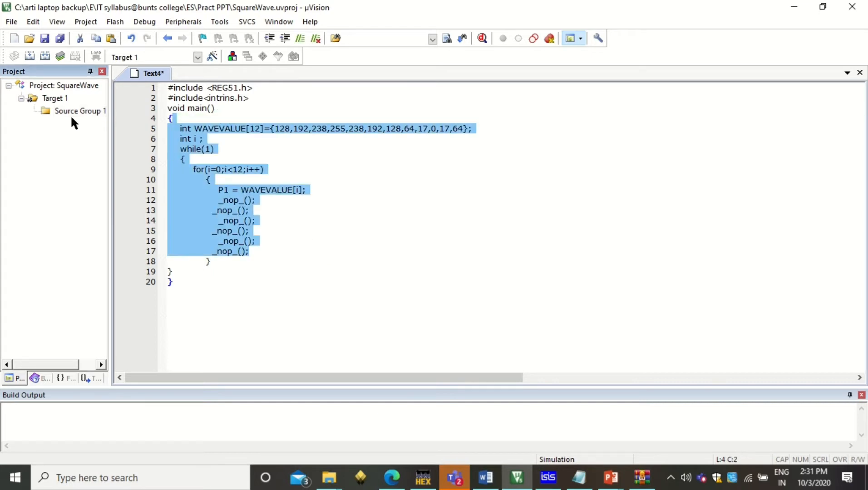
# Step: Save the program as SquareWave.c in Pract PPT so it shows C syntax colouring
pyautogui.click(45, 38)
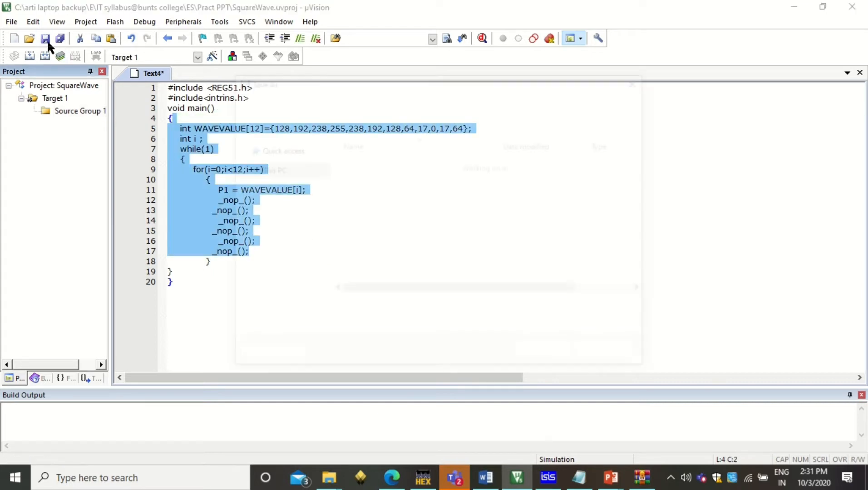
pyautogui.click(43, 38)
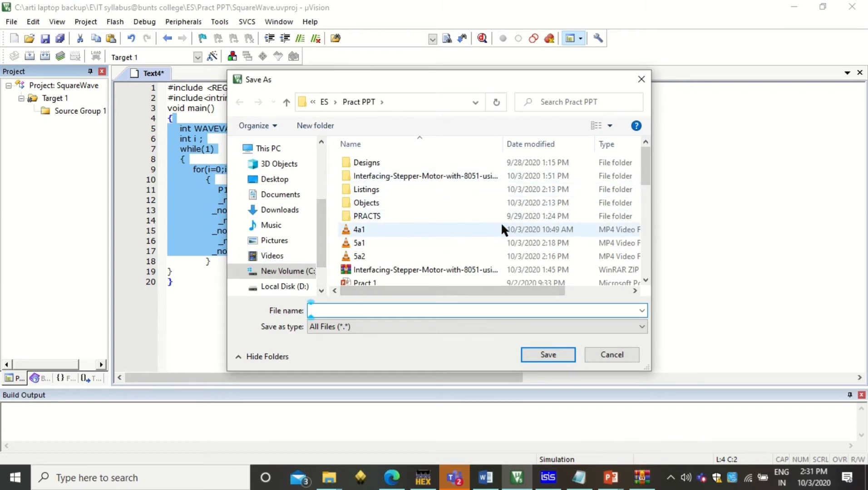
pyautogui.click(374, 238)
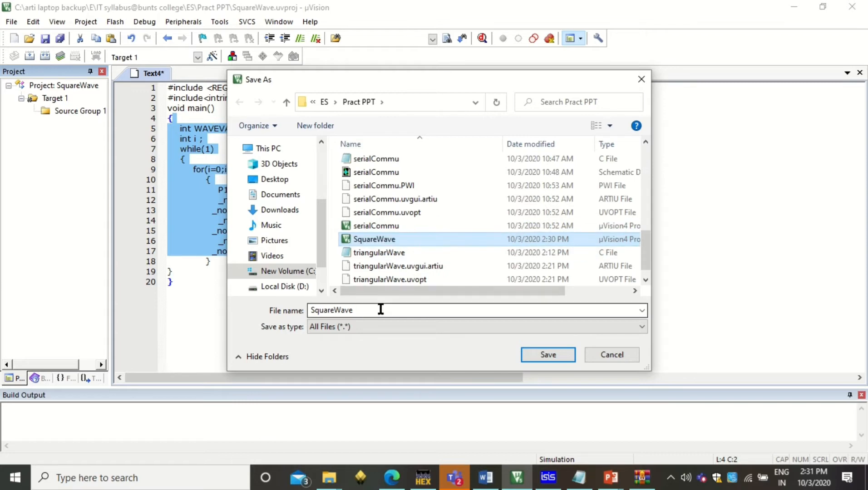
pyautogui.click(381, 310)
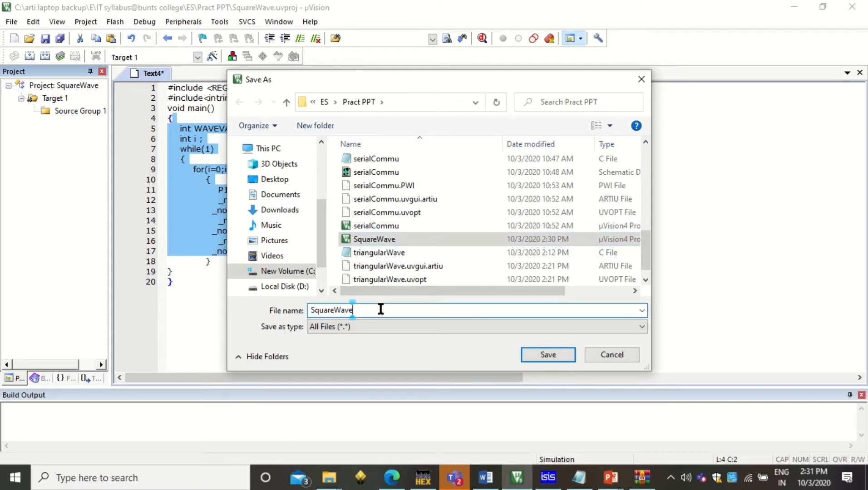
pyautogui.write('.c')
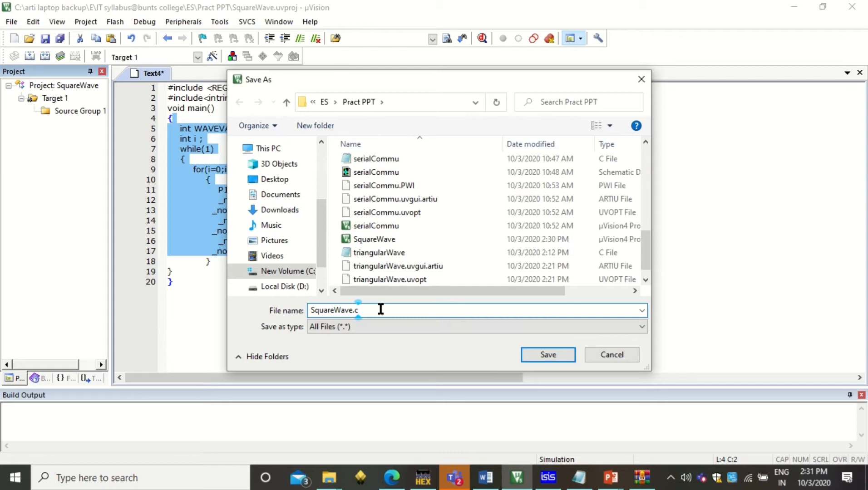
pyautogui.moveTo(510, 354)
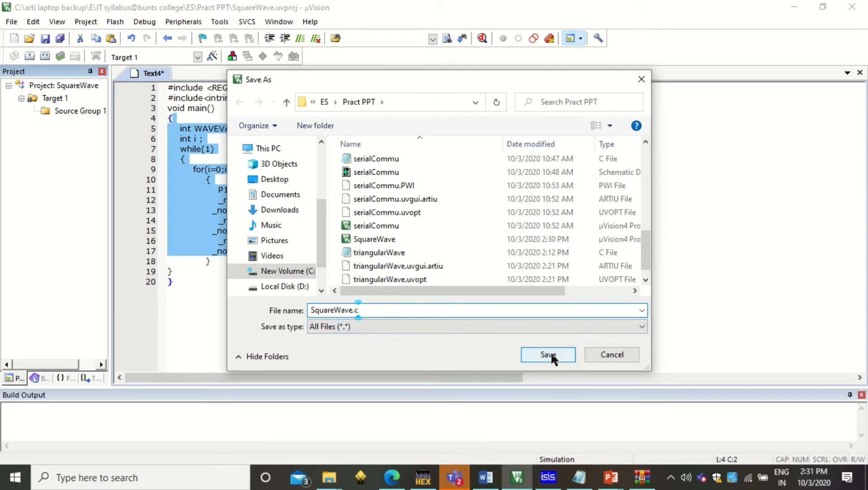
pyautogui.click(547, 355)
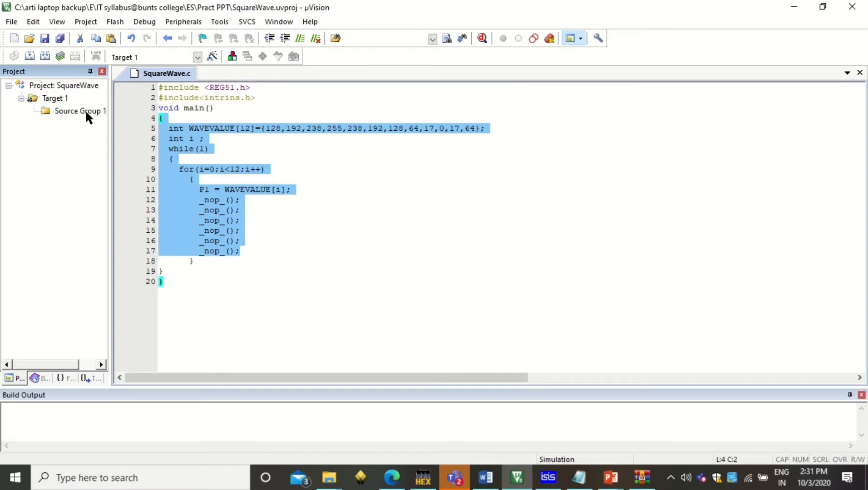
pyautogui.click(80, 110)
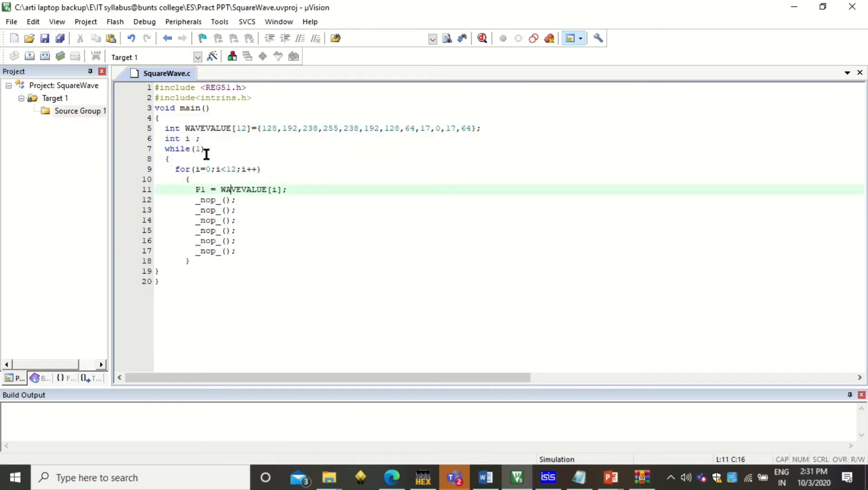
pyautogui.moveTo(157, 108); pyautogui.dragTo(188, 261)
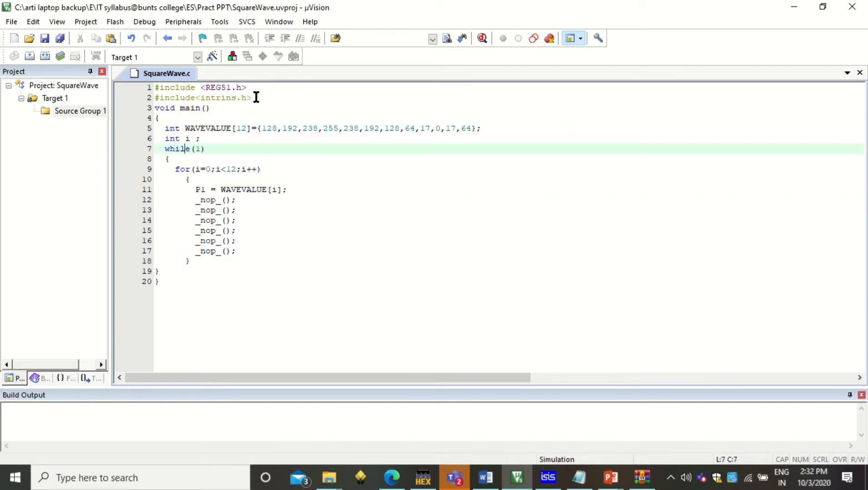
# Step: Add the existing SquareWave.c file to Source Group 1
pyautogui.rightClick(82, 110)
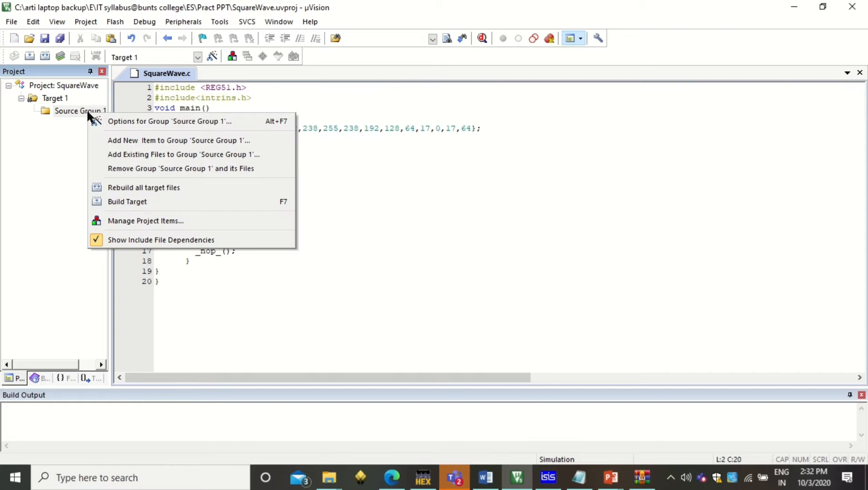
pyautogui.moveTo(119, 160)
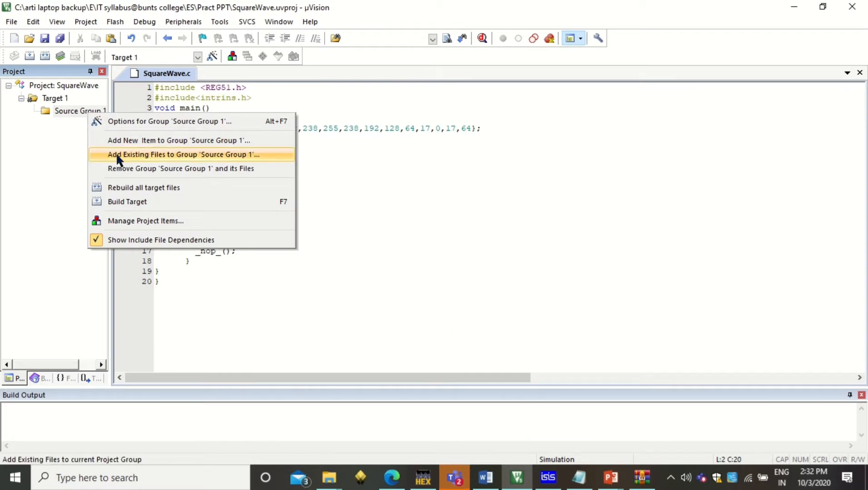
pyautogui.click(180, 154)
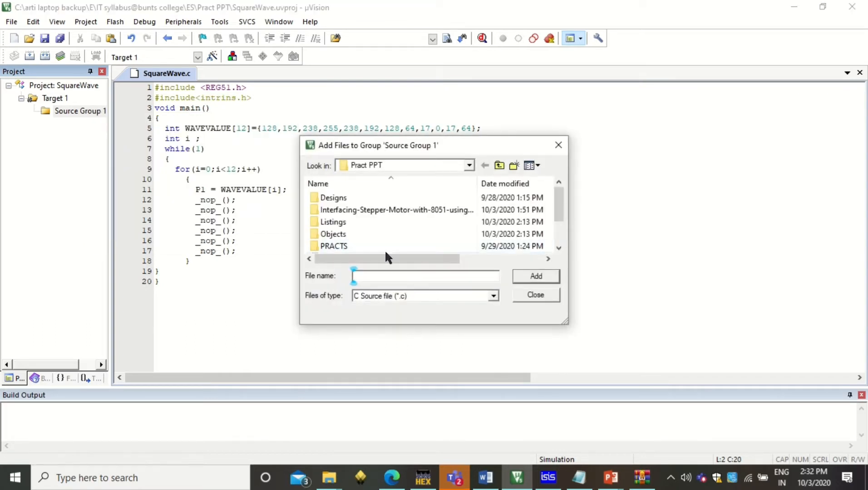
pyautogui.click(341, 234)
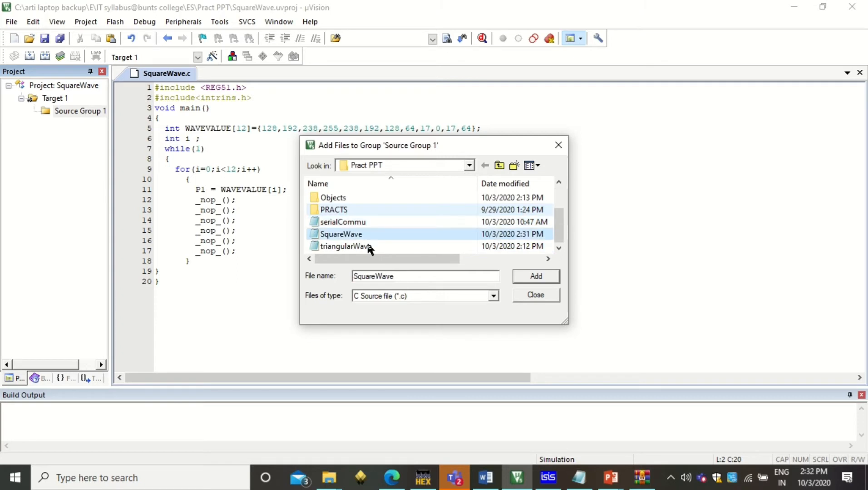
pyautogui.moveTo(341, 234)
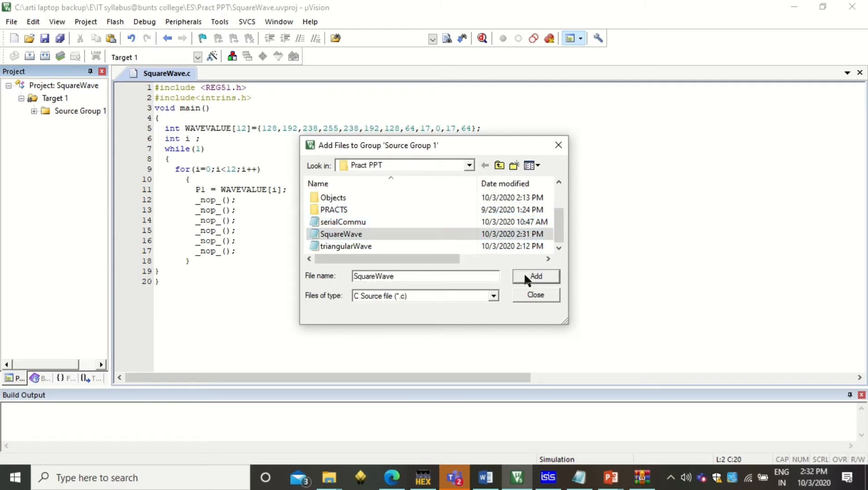
pyautogui.click(535, 276)
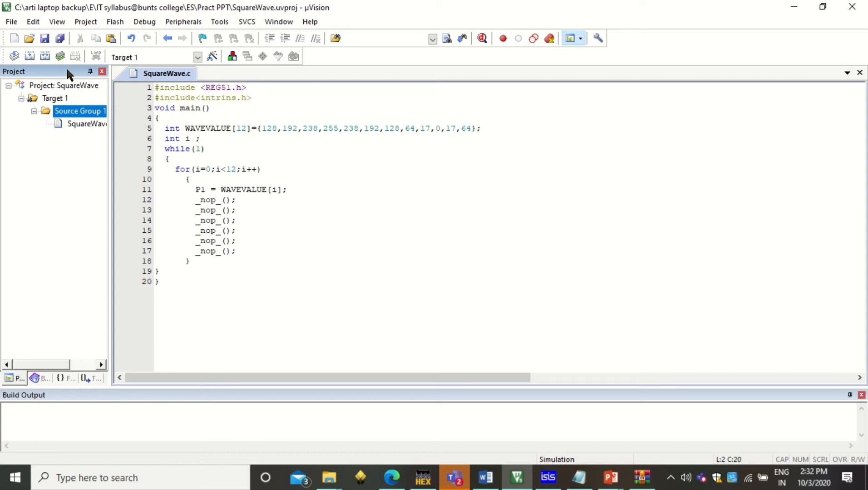
# Step: Confirm Target 1's Output options with Create HEX File enabled
pyautogui.rightClick(54, 98)
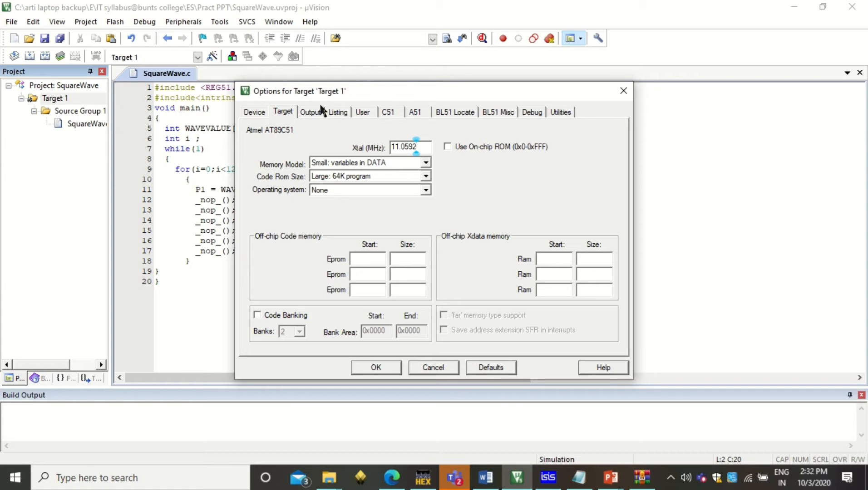
pyautogui.click(311, 112)
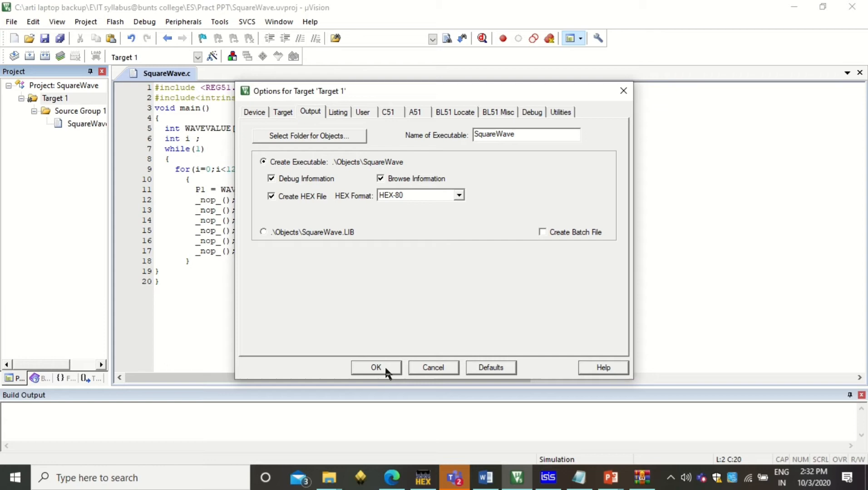
pyautogui.click(375, 368)
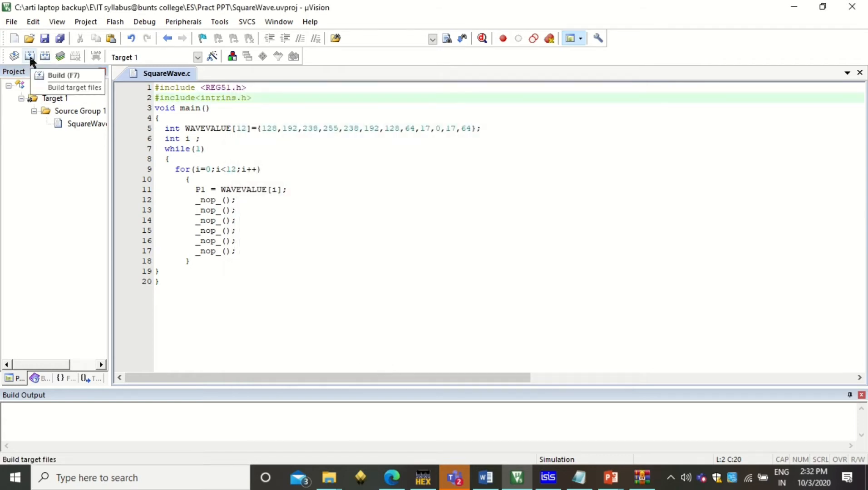
# Step: Build Target 1 so SquareWave compiles with 0 errors, 0 warnings and a hex file
pyautogui.rightClick(55, 98)
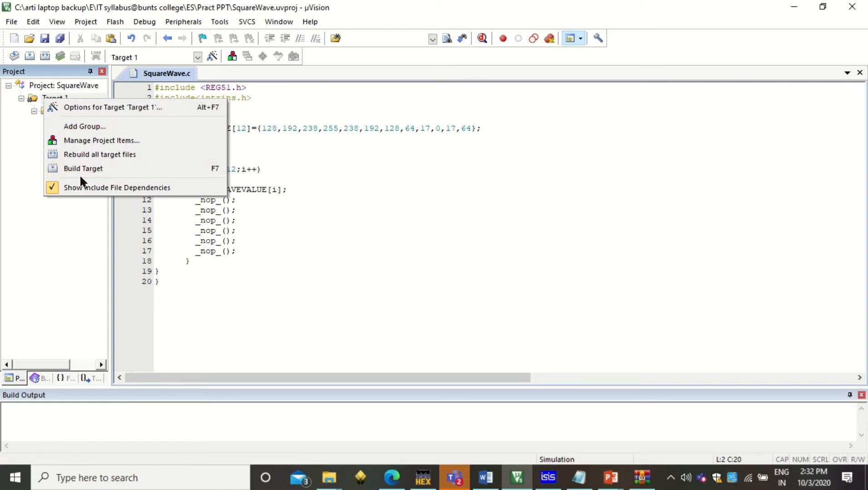
pyautogui.click(83, 167)
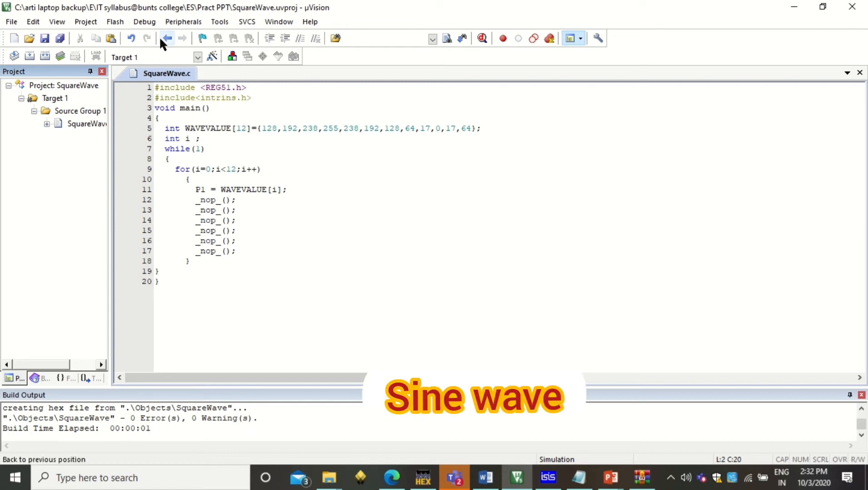
# Step: Start a debug session in evaluation mode and list the available analysis windows
pyautogui.click(144, 21)
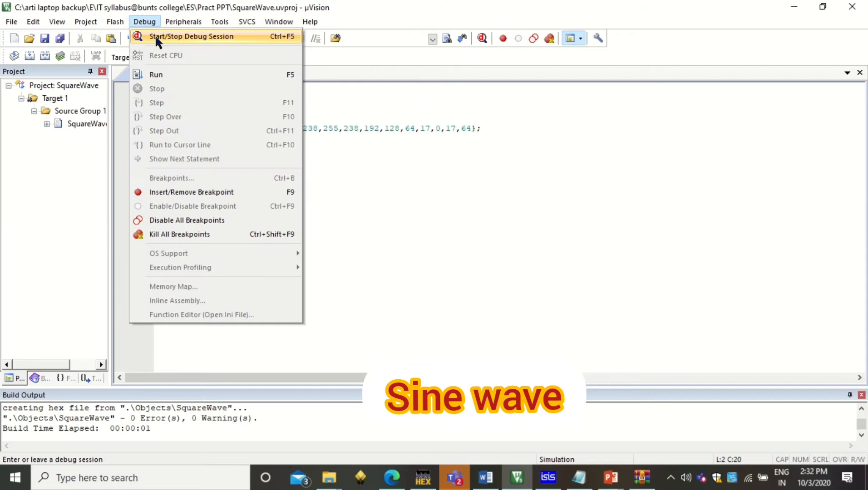
pyautogui.click(193, 36)
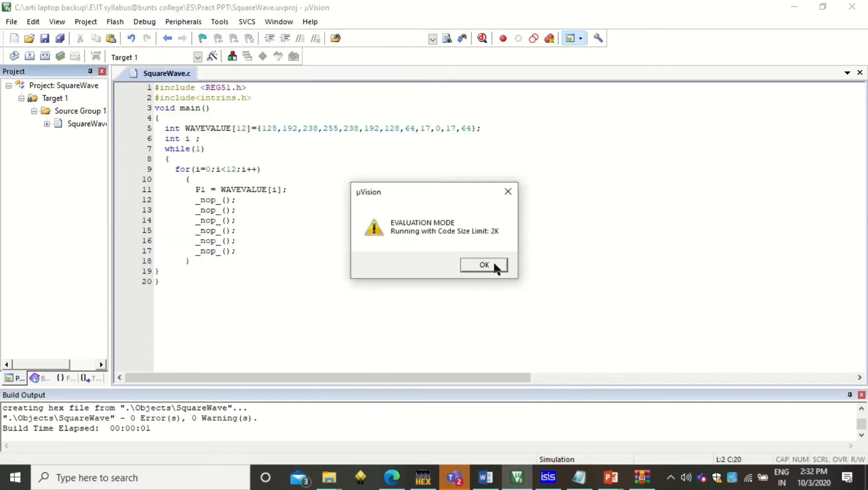
pyautogui.click(483, 265)
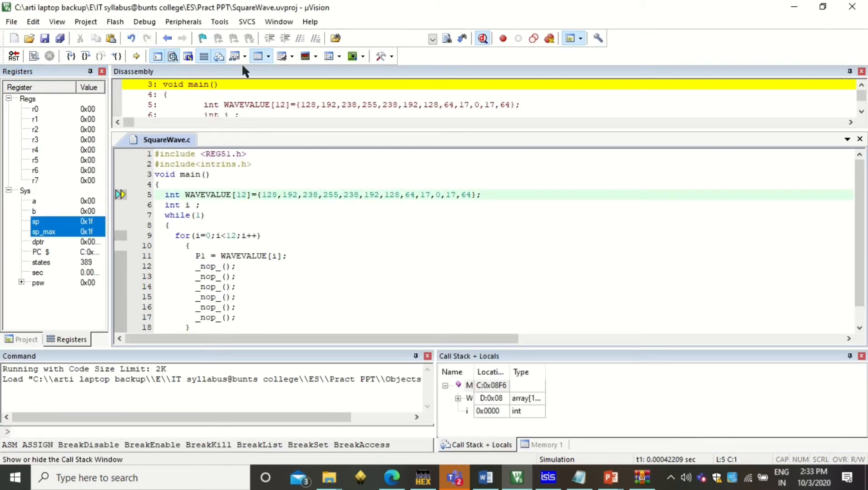
pyautogui.click(316, 56)
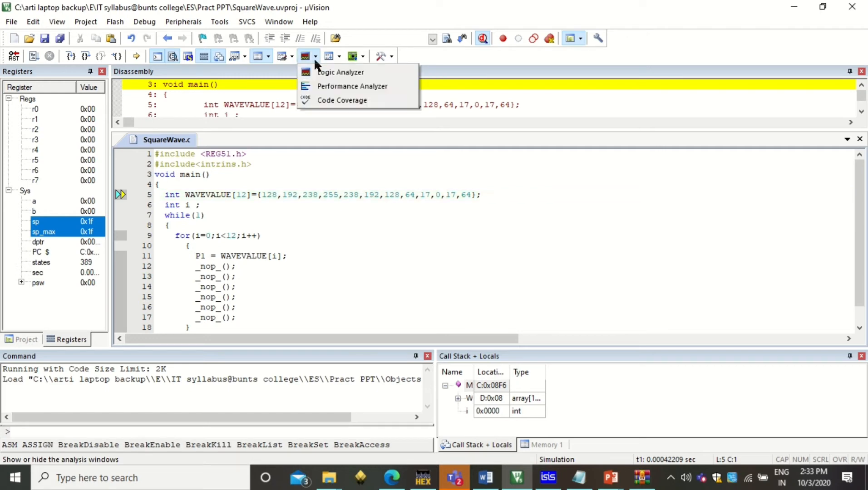
pyautogui.moveTo(321, 72)
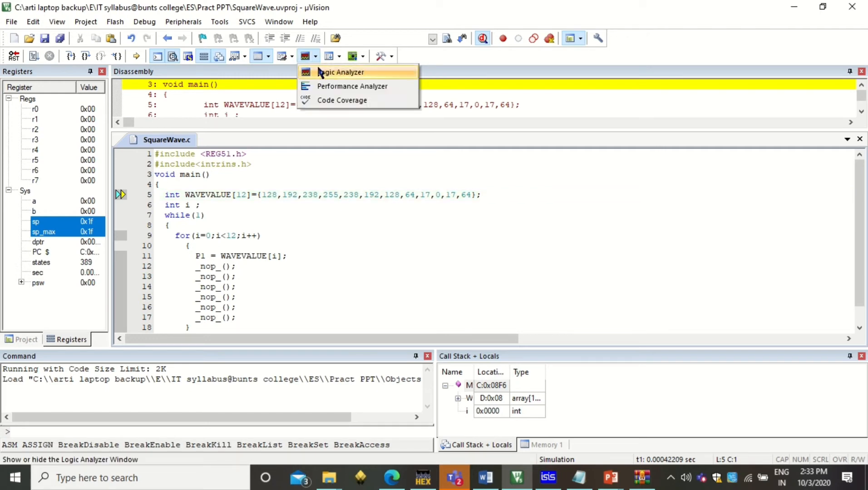
# Step: Show the Logic Analyzer and select the 'P1 = WAVEVALUE[i]' line in SquareWave.c
pyautogui.click(339, 71)
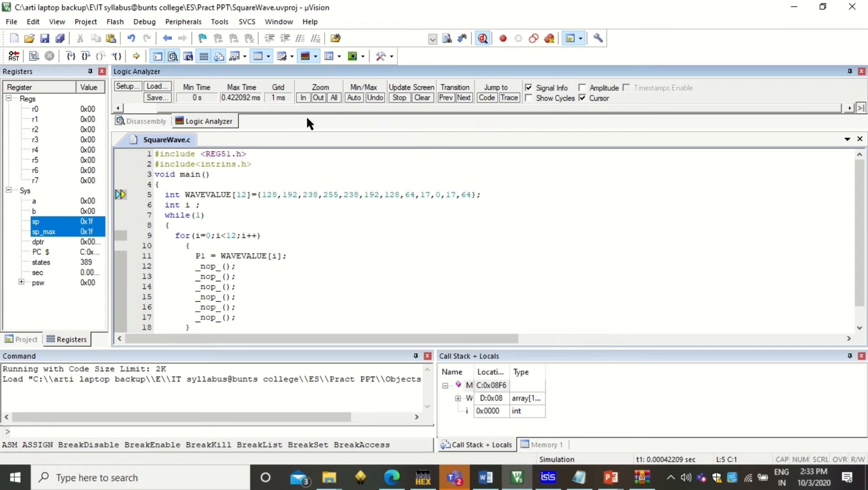
pyautogui.moveTo(330, 131)
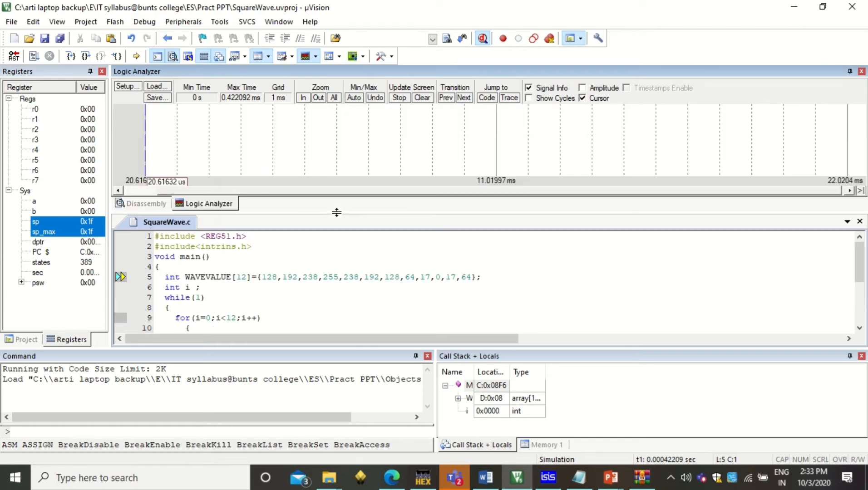
pyautogui.moveTo(393, 199)
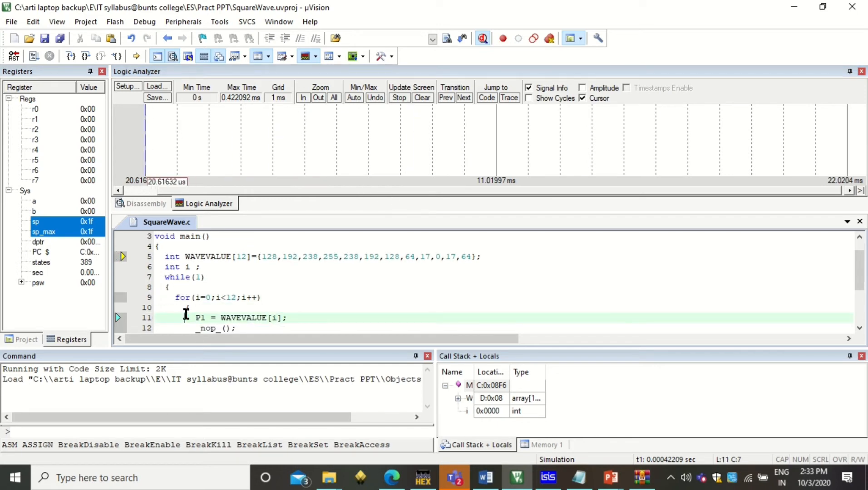
pyautogui.moveTo(194, 318); pyautogui.dragTo(279, 318)
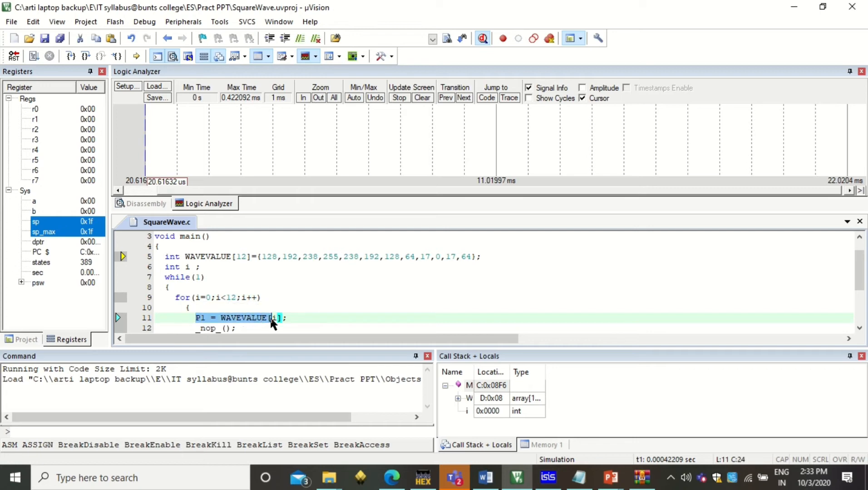
pyautogui.moveTo(126, 91)
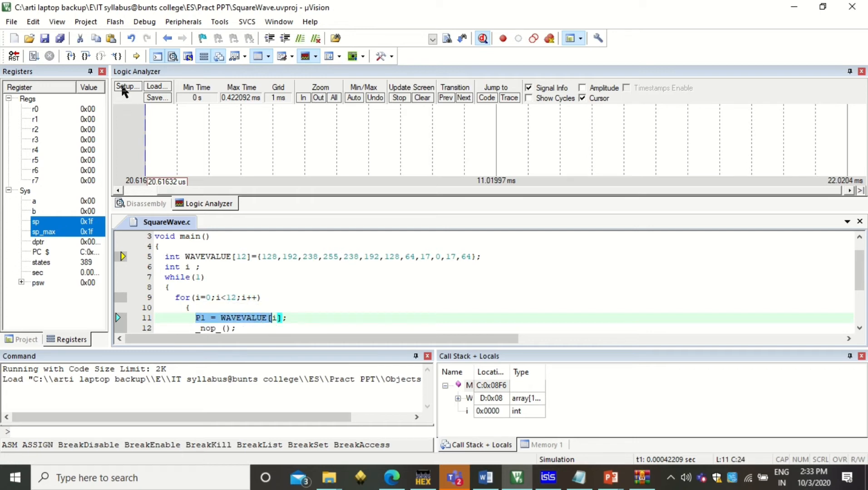
# Step: Add P1 as an analog Logic Analyzer signal with range 0–255 and a pink trace colour
pyautogui.click(127, 87)
pyautogui.write('P1')
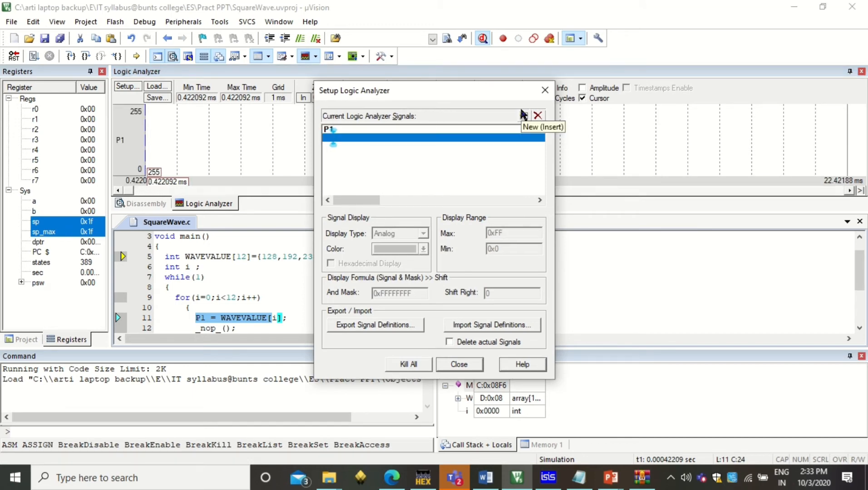
pyautogui.moveTo(387, 139)
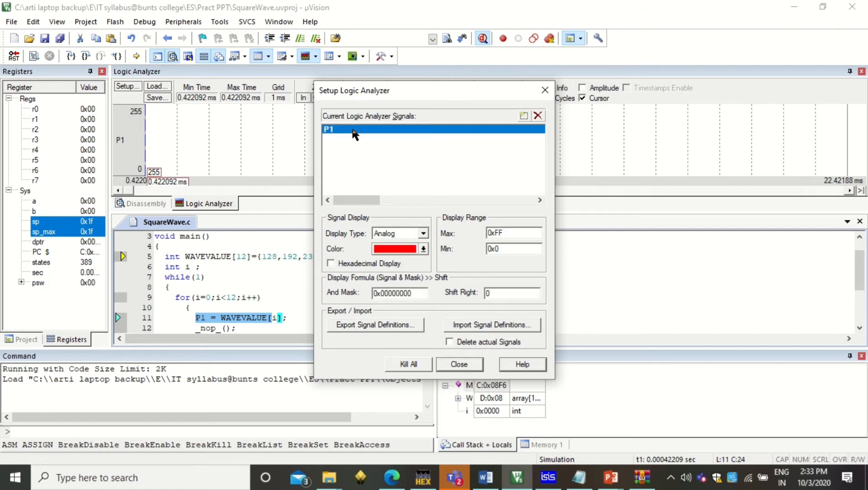
pyautogui.click(423, 249)
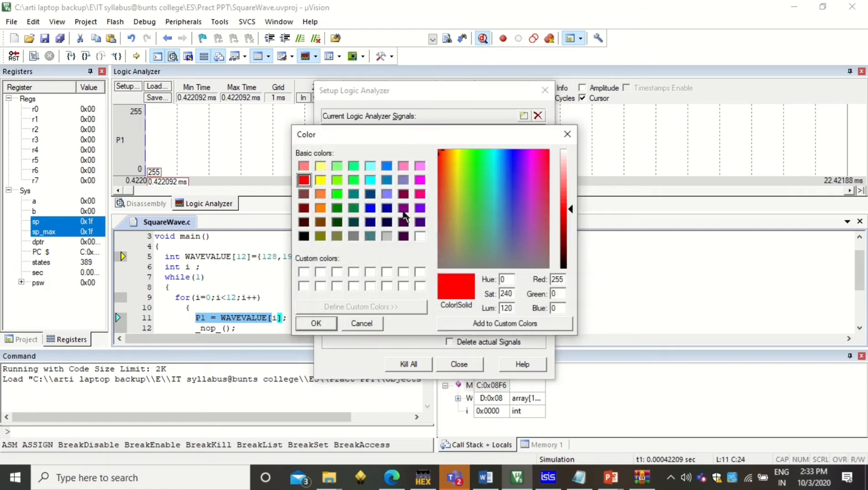
pyautogui.click(420, 194)
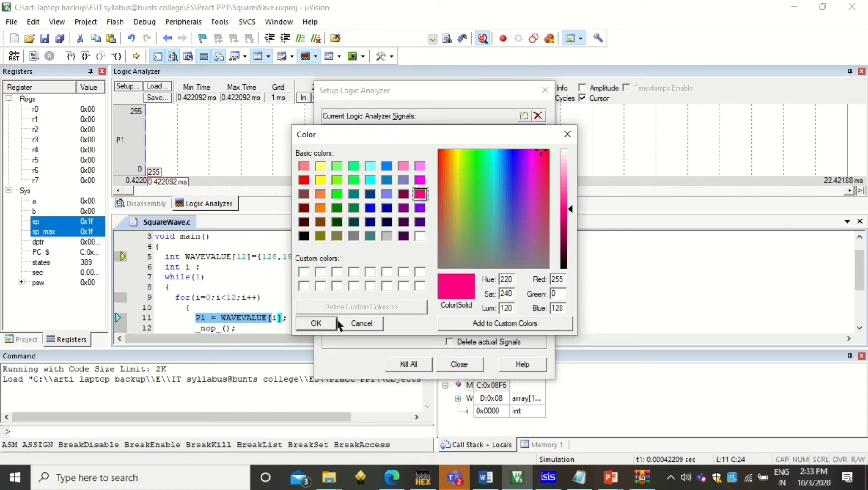
pyautogui.click(316, 323)
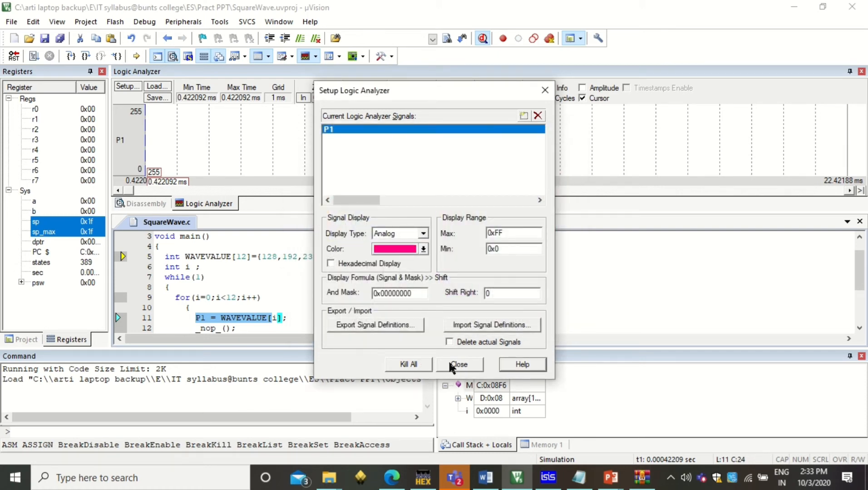
pyautogui.click(459, 363)
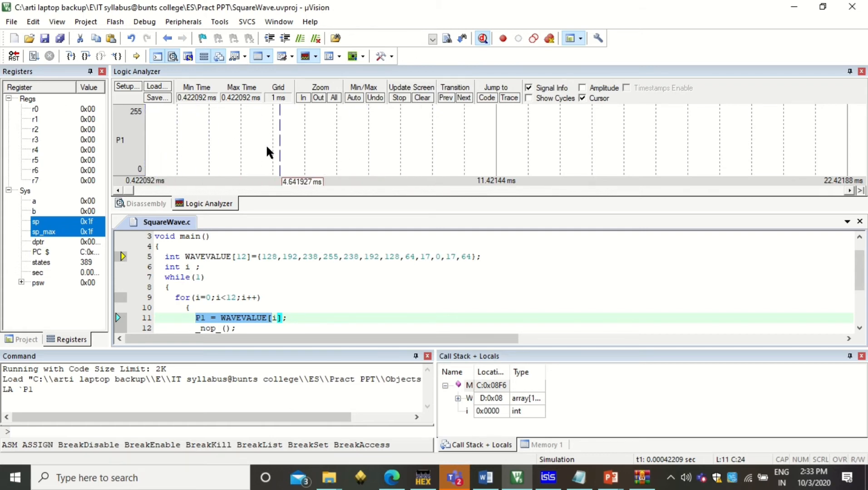
pyautogui.moveTo(33, 56)
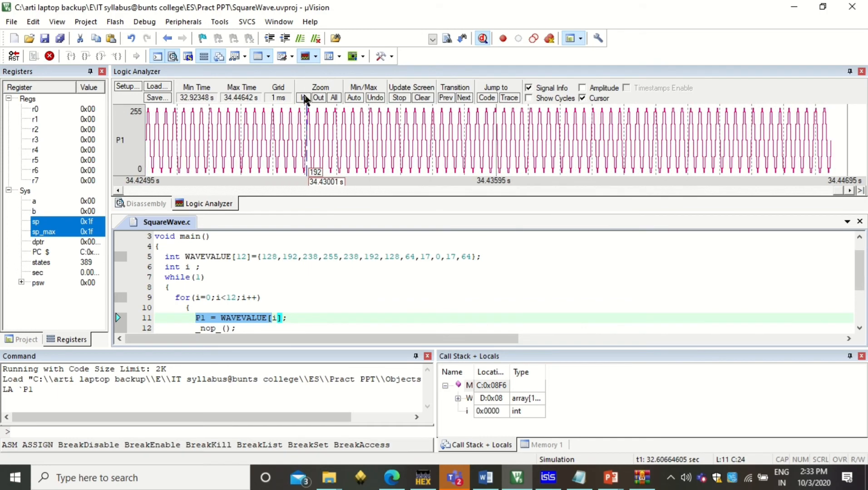
# Step: Zoom the Logic Analyzer in and out to inspect the individual steps of the P1 sine waveform
pyautogui.click(304, 97)
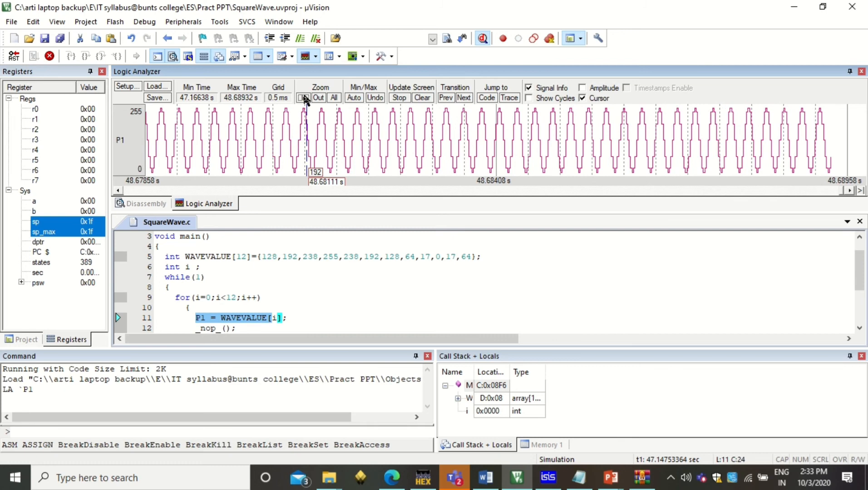
pyautogui.click(318, 97)
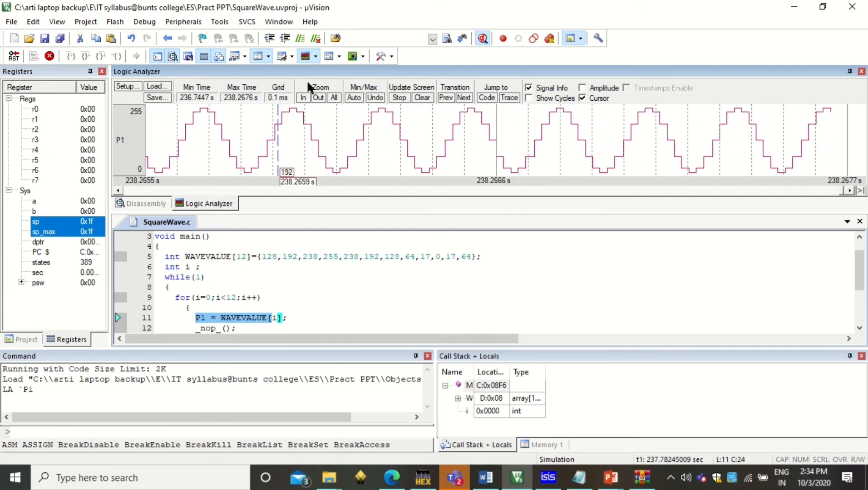
pyautogui.click(318, 97)
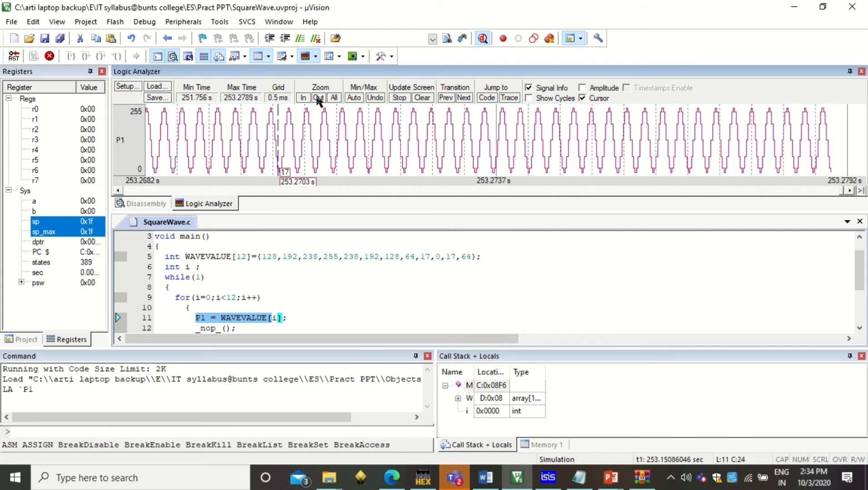
pyautogui.click(302, 97)
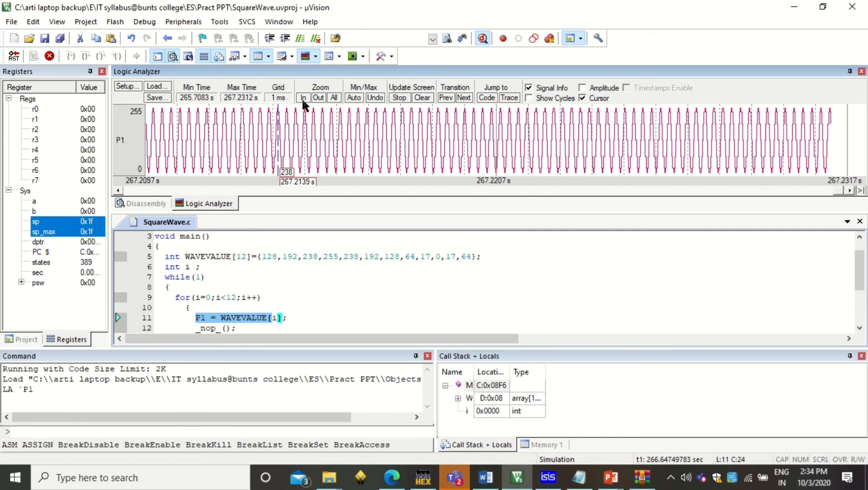
pyautogui.click(302, 97)
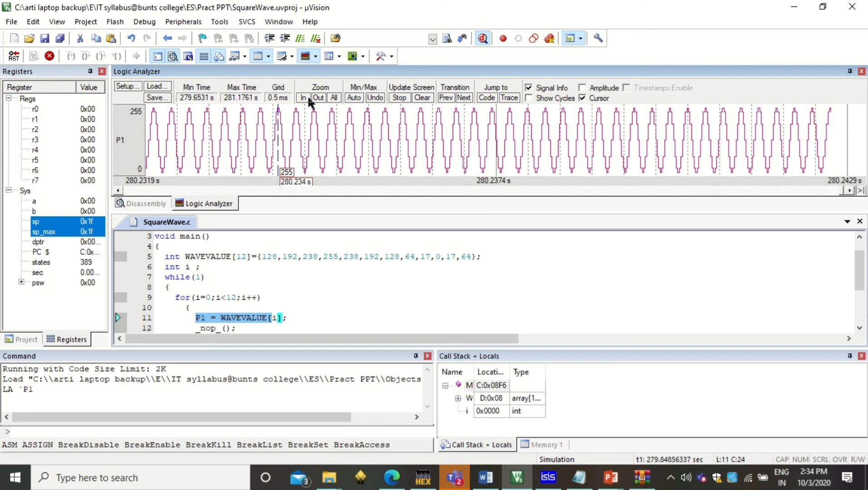
pyautogui.click(317, 97)
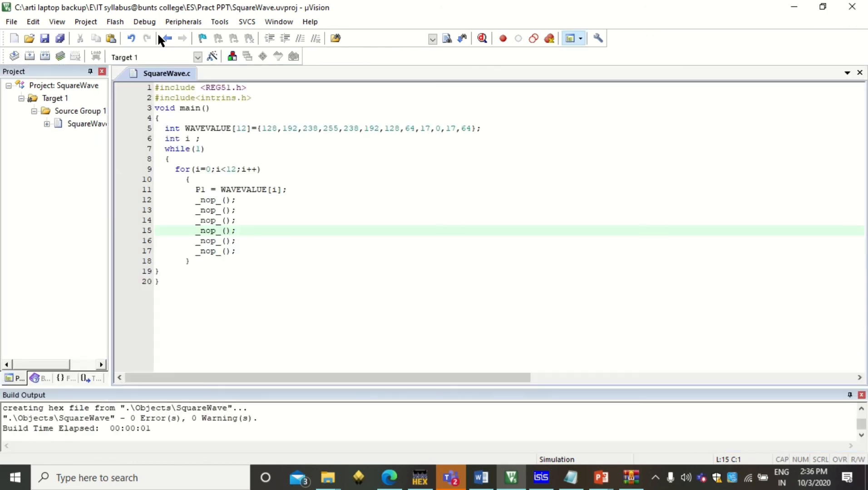
pyautogui.moveTo(246, 247)
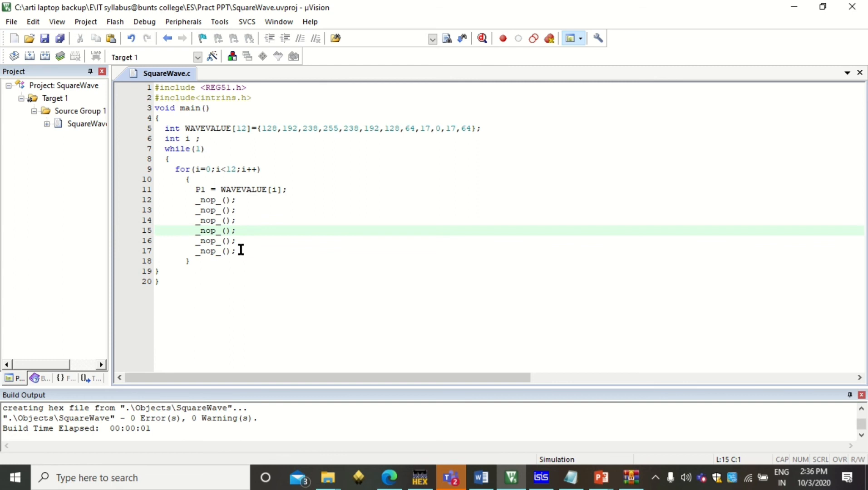
# Step: Delete the last four _nop_(); lines so the loop keeps two NOPs, and save SquareWave.c
pyautogui.moveTo(193, 221); pyautogui.dragTo(237, 251)
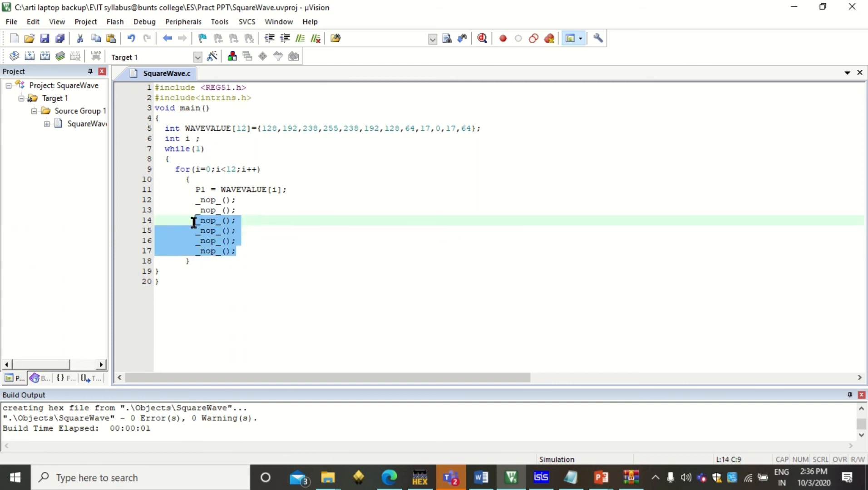
pyautogui.press('Delete')
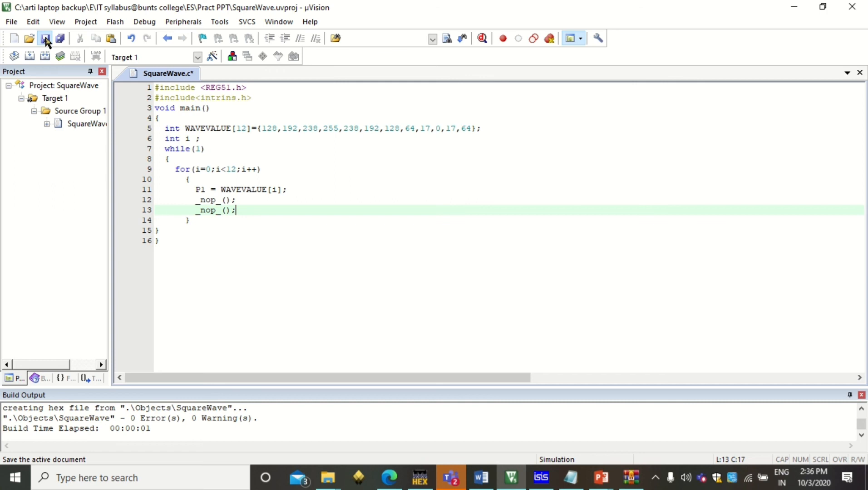
pyautogui.click(37, 37)
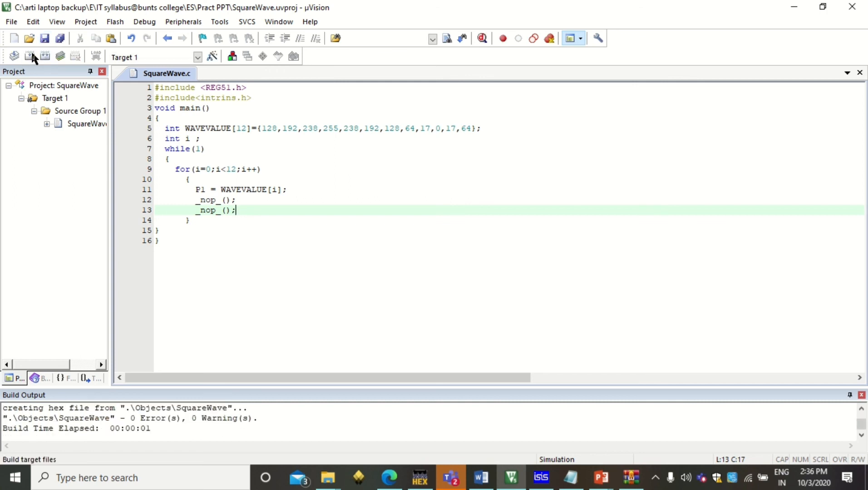
# Step: Build the two-NOP project and start a debug session, accepting the evaluation-mode notice
pyautogui.click(145, 21)
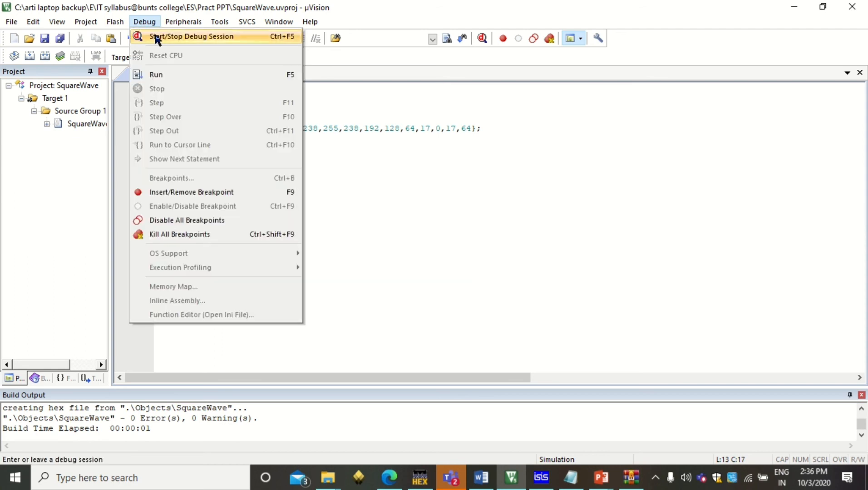
pyautogui.click(191, 36)
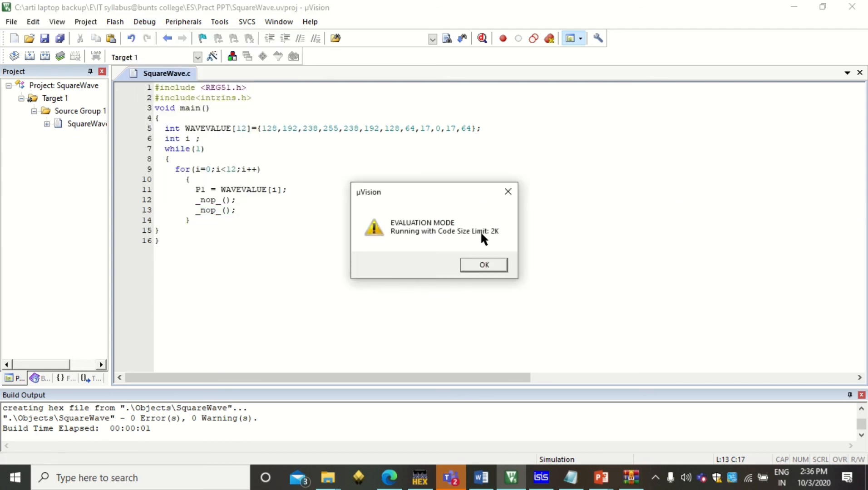
pyautogui.click(483, 264)
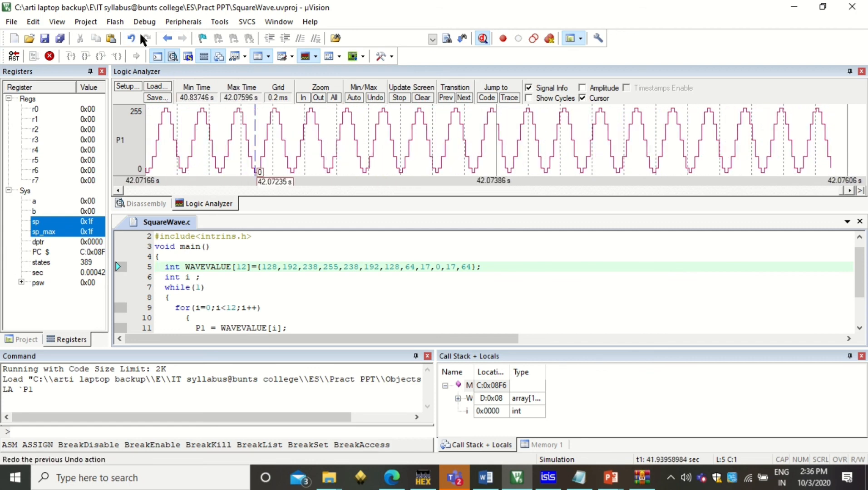
# Step: Stop the debug session via Debug > Start/Stop Debug Session, returning to the editor
pyautogui.click(144, 21)
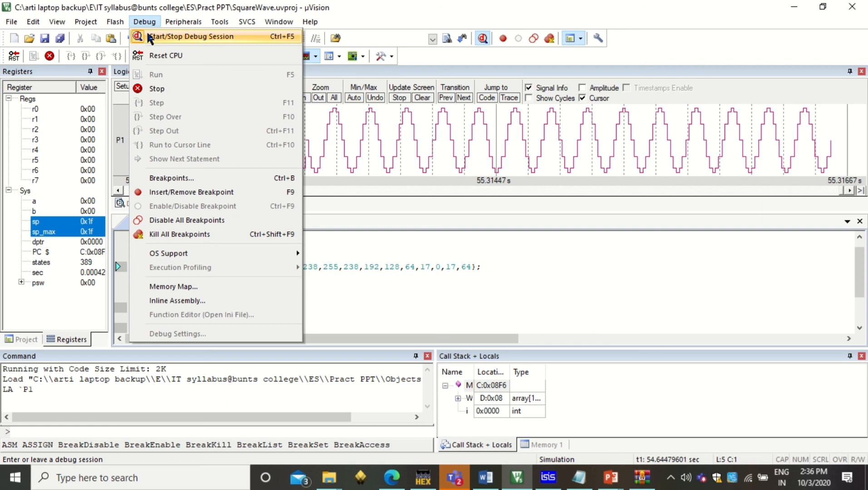
pyautogui.click(191, 37)
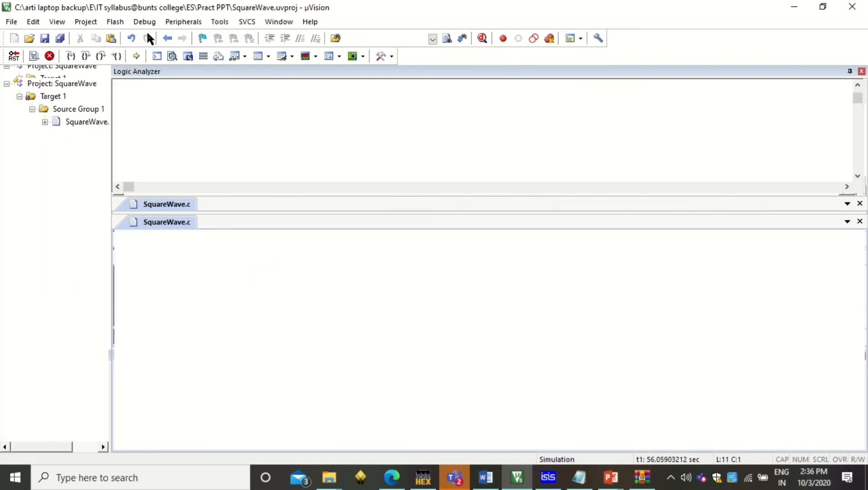